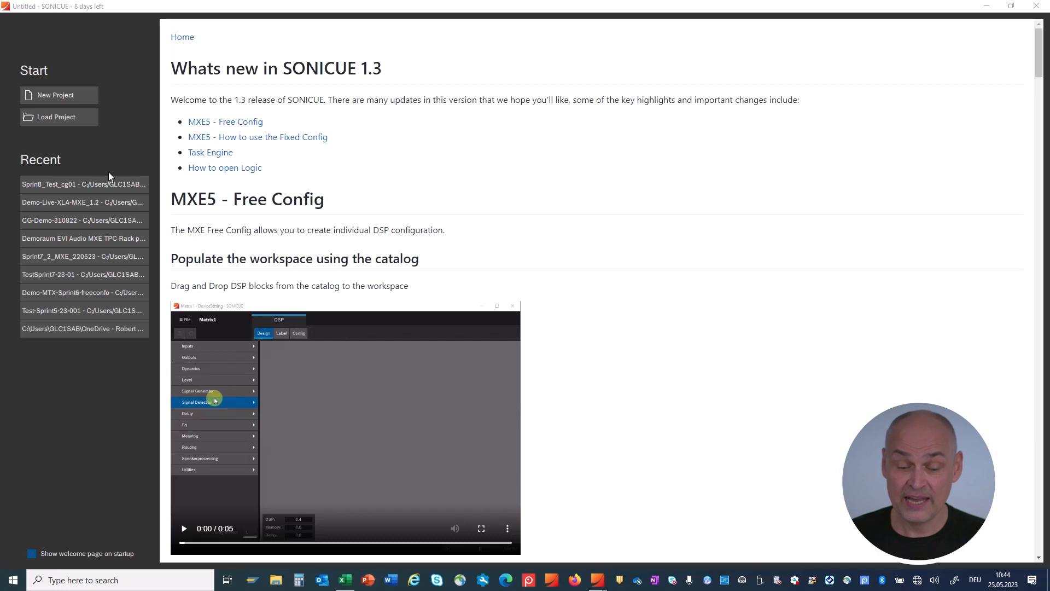
mouse_move(597, 261)
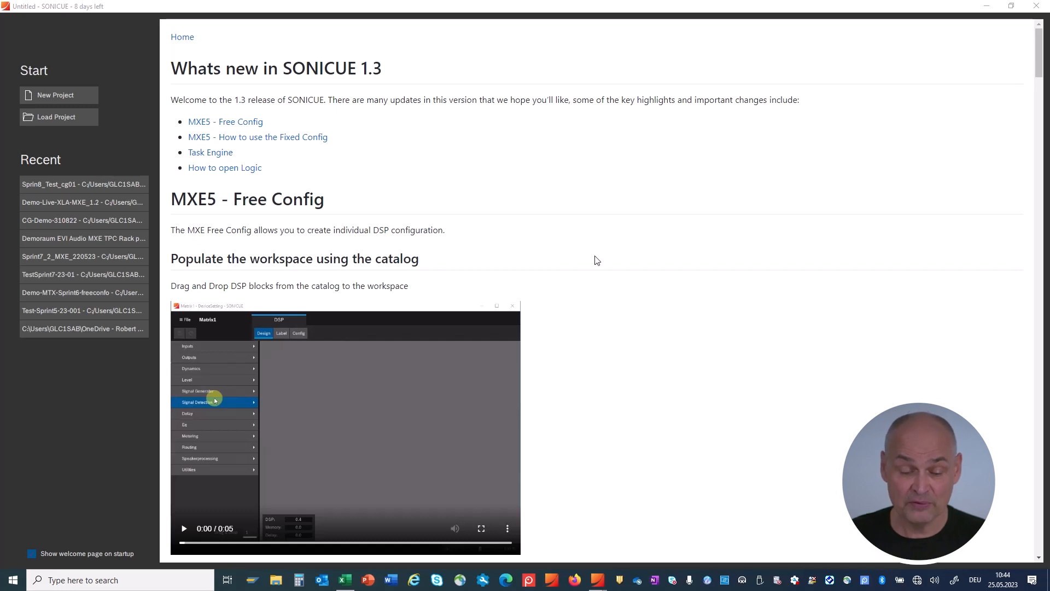
Step: Scroll through the start page release notes toward the recent projects
scroll(down, 3)
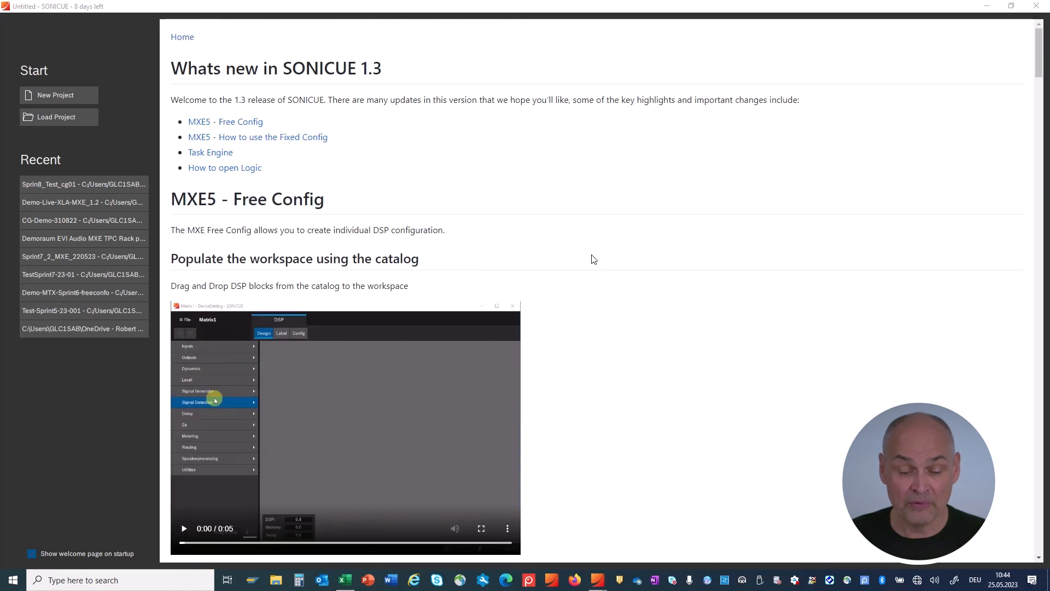
mouse_move(430, 141)
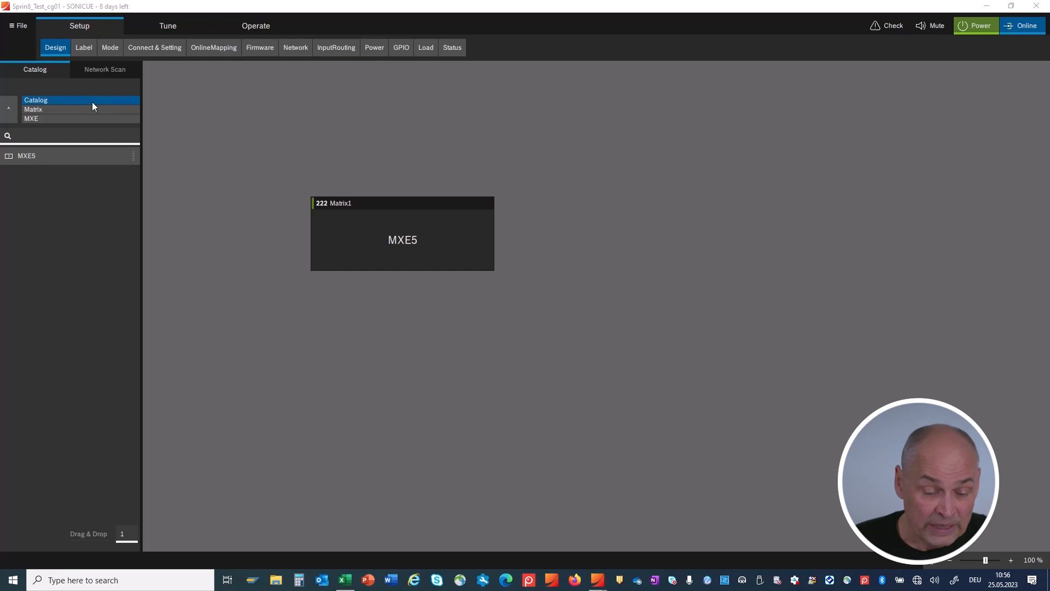
Step: Place a new MXE5 unit Matrix4 below Matrix1 and show its DSP design full screen
click(23, 155)
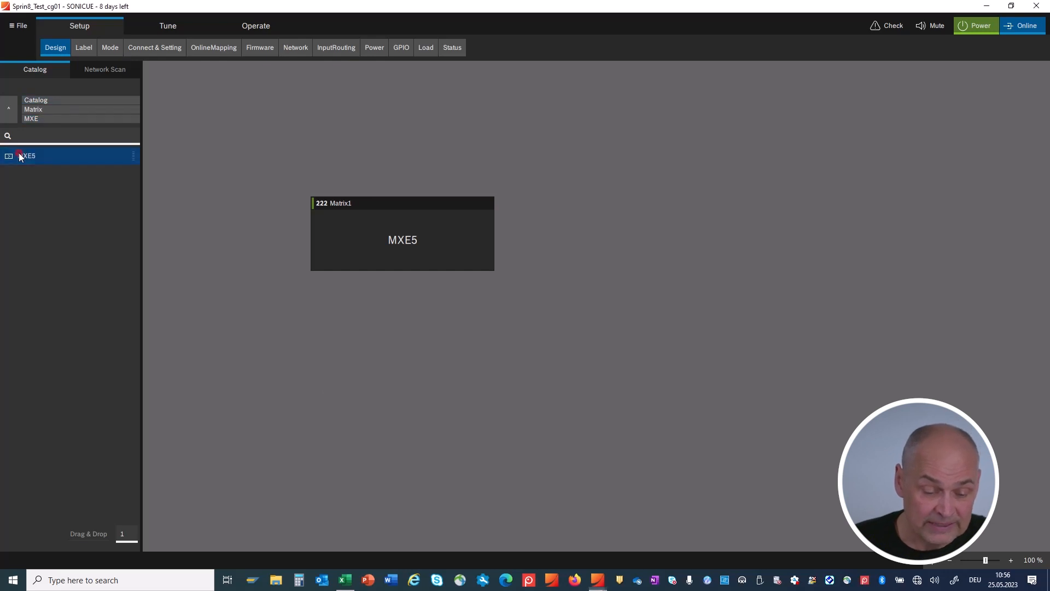
drag(28, 155, 441, 347)
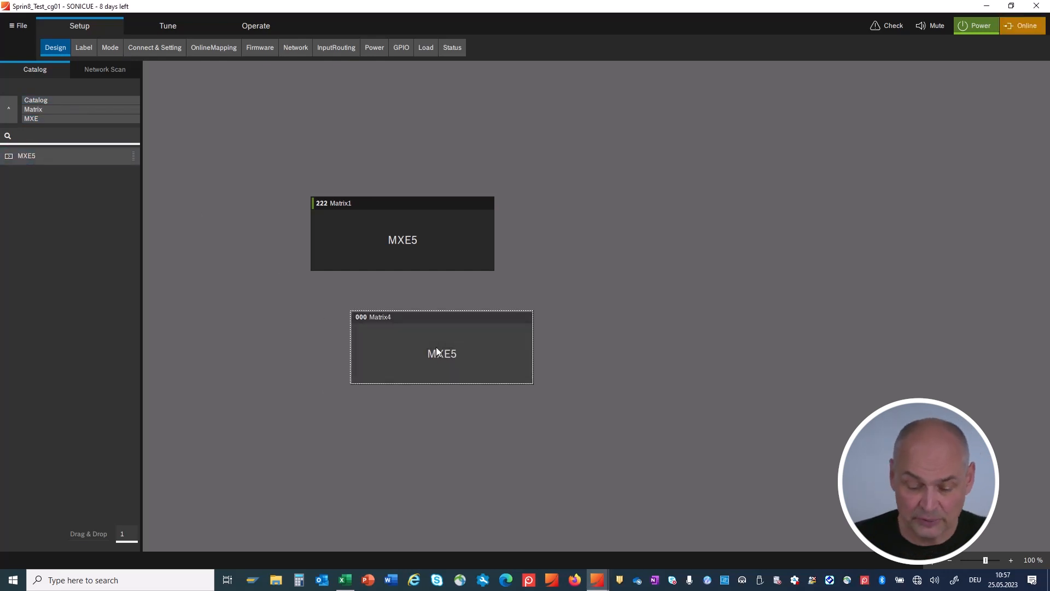
double_click(442, 353)
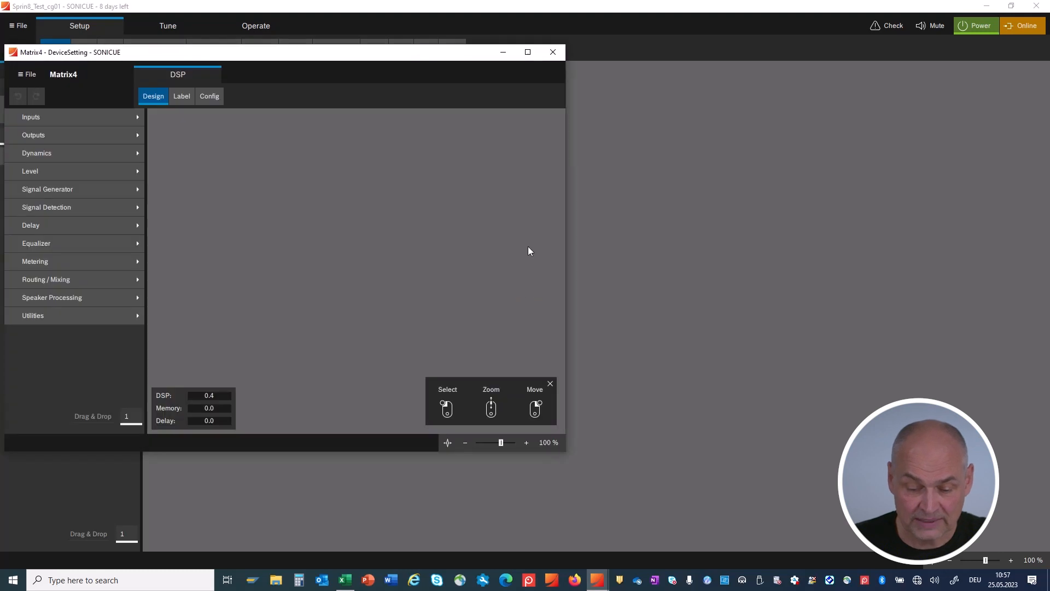
click(527, 51)
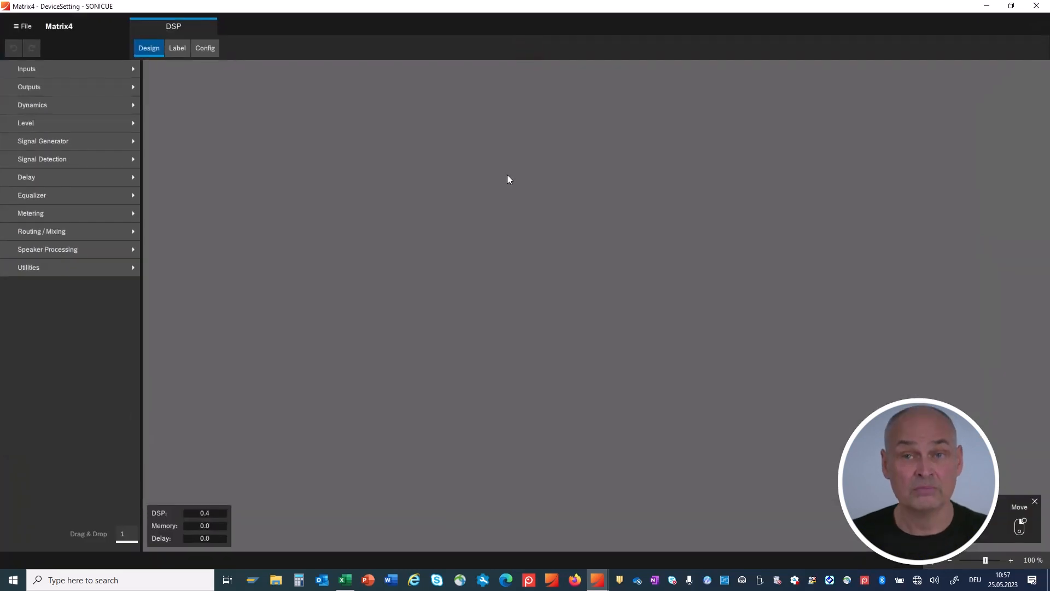
mouse_move(361, 131)
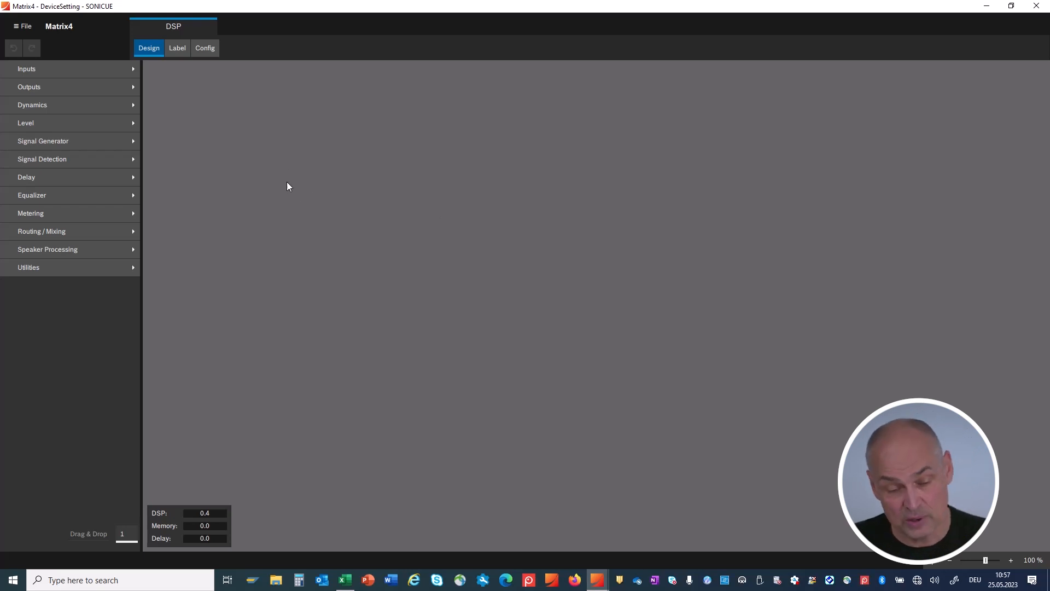
mouse_move(294, 188)
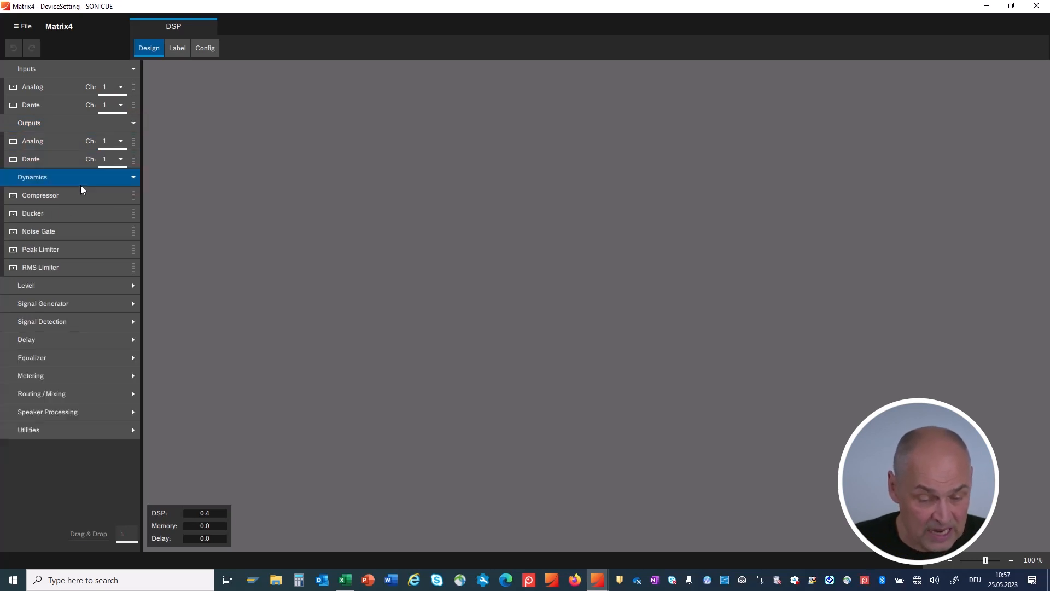
Step: Expand further DSP block categories in Matrix4's block library
click(40, 249)
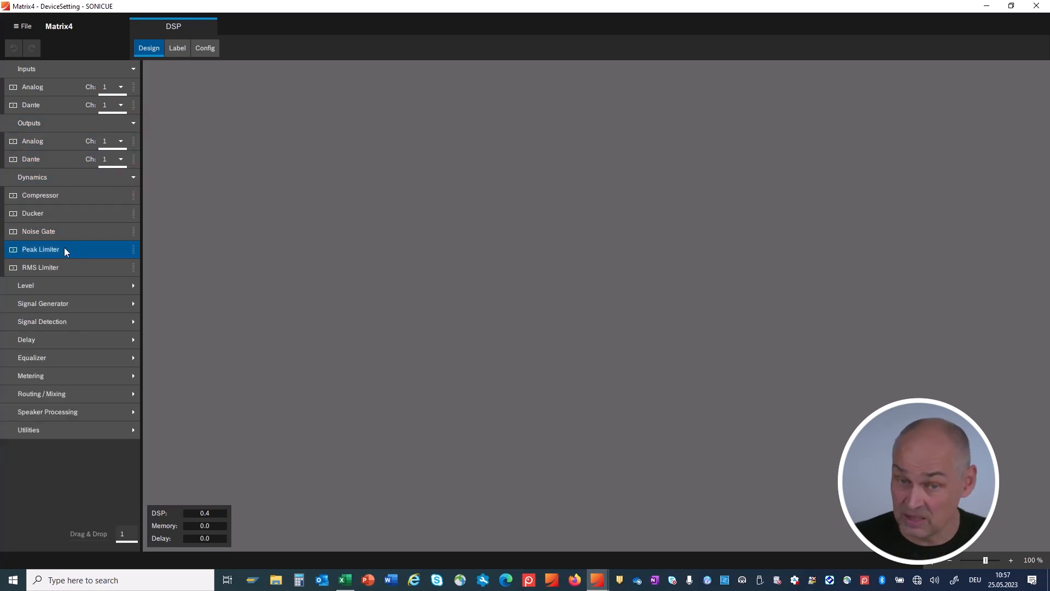
click(26, 284)
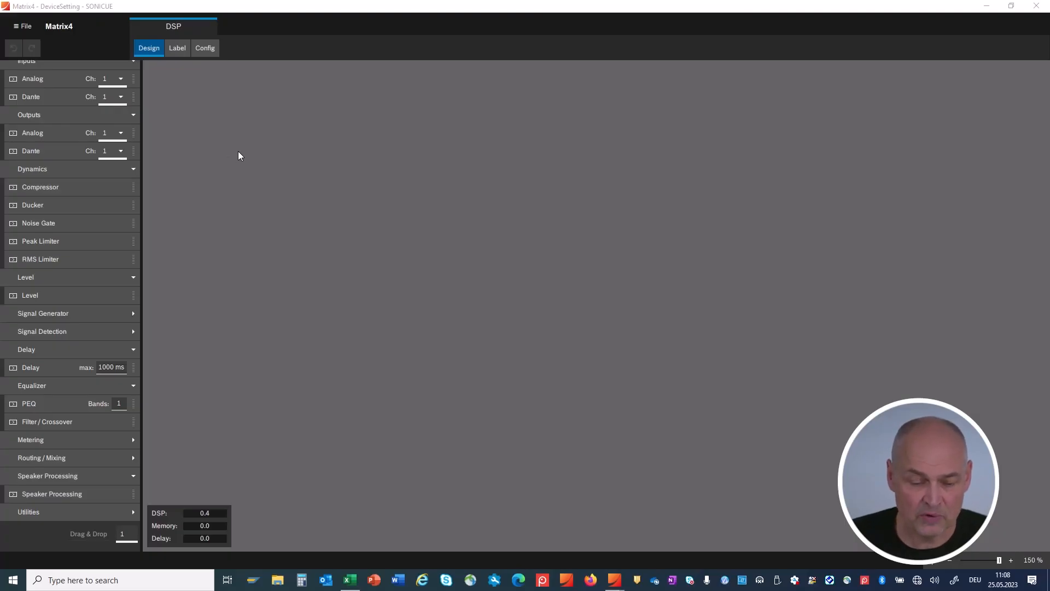
mouse_move(310, 171)
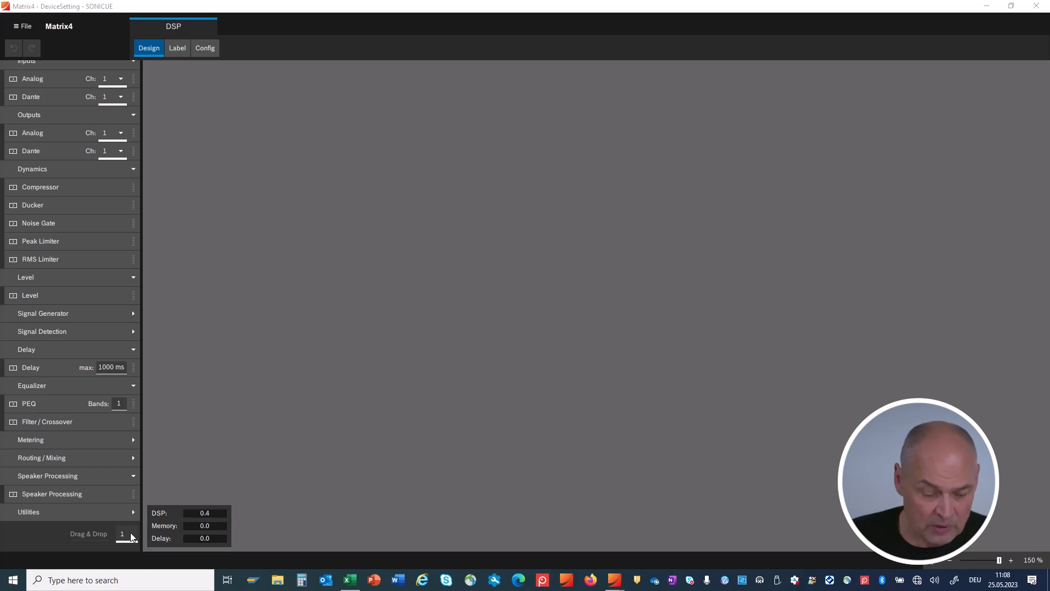
Step: Set the Drag & Drop count for placing eight analog input blocks at once
click(122, 534)
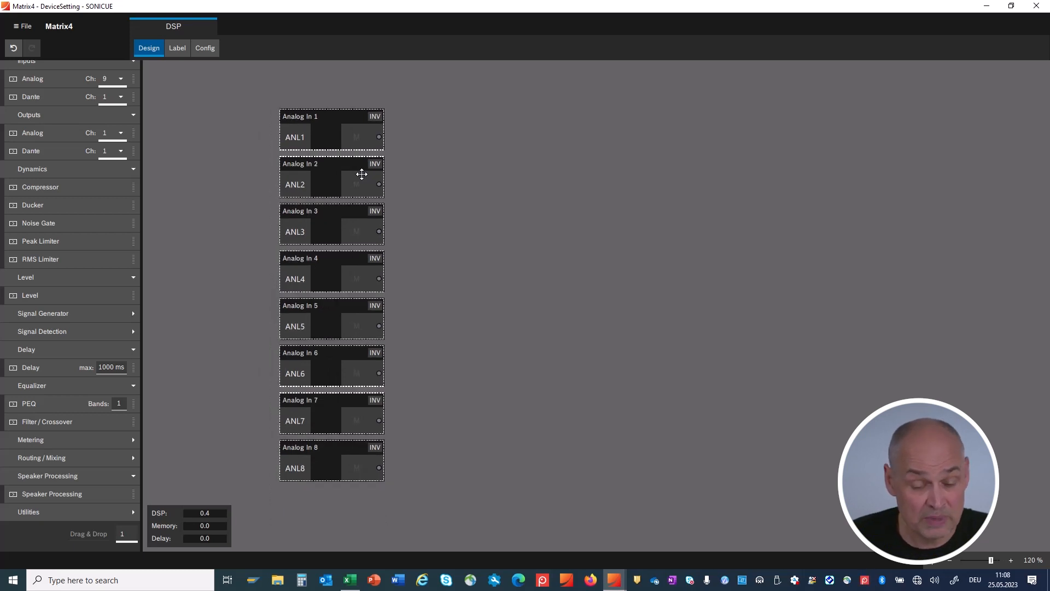
scroll(down, 3)
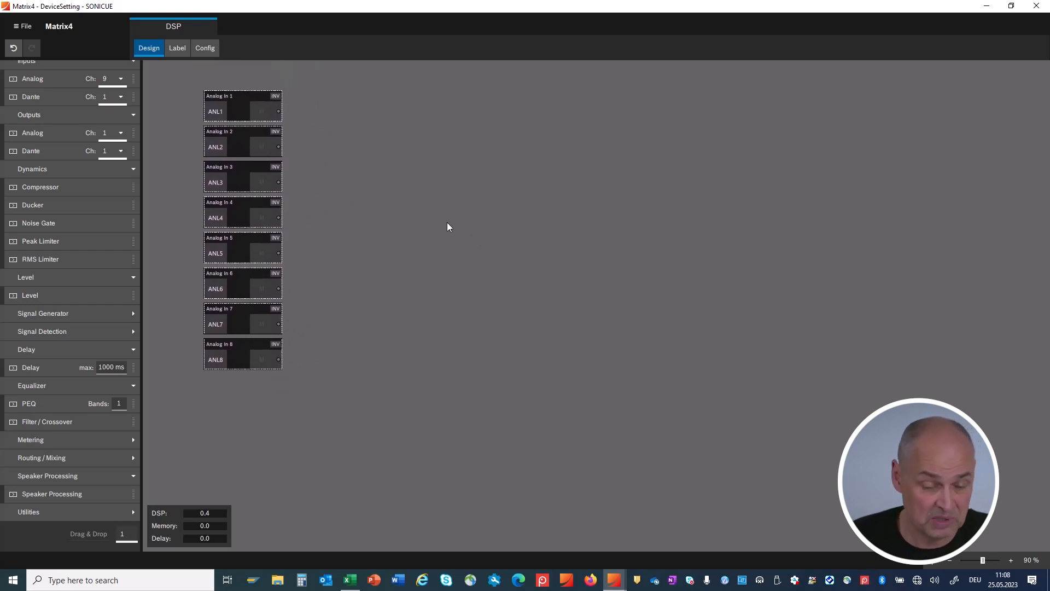
mouse_move(437, 265)
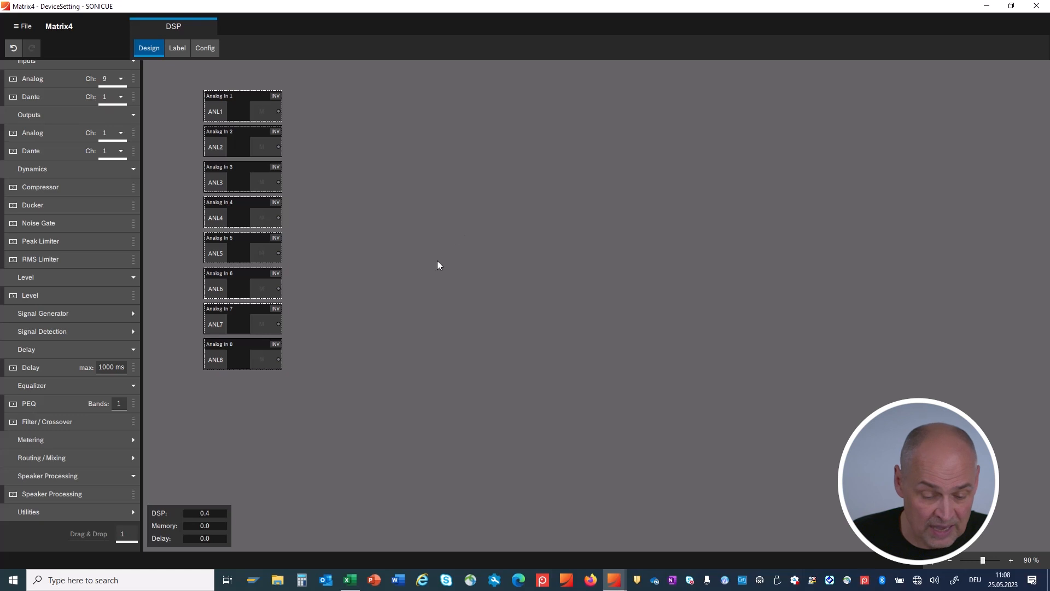
Step: Clear the selection of the Analog In blocks on the canvas
click(40, 187)
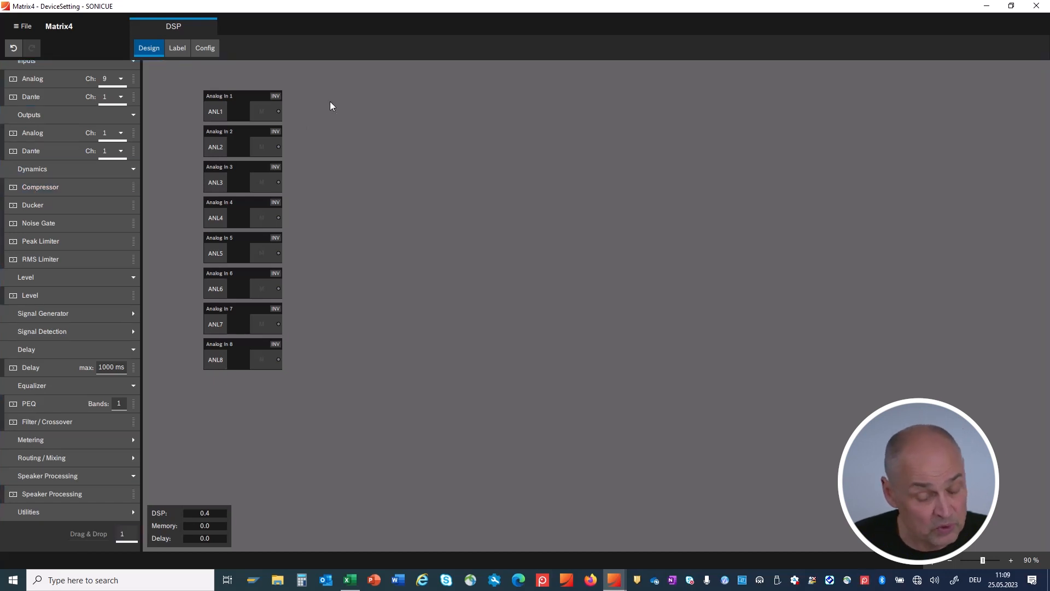
mouse_move(332, 128)
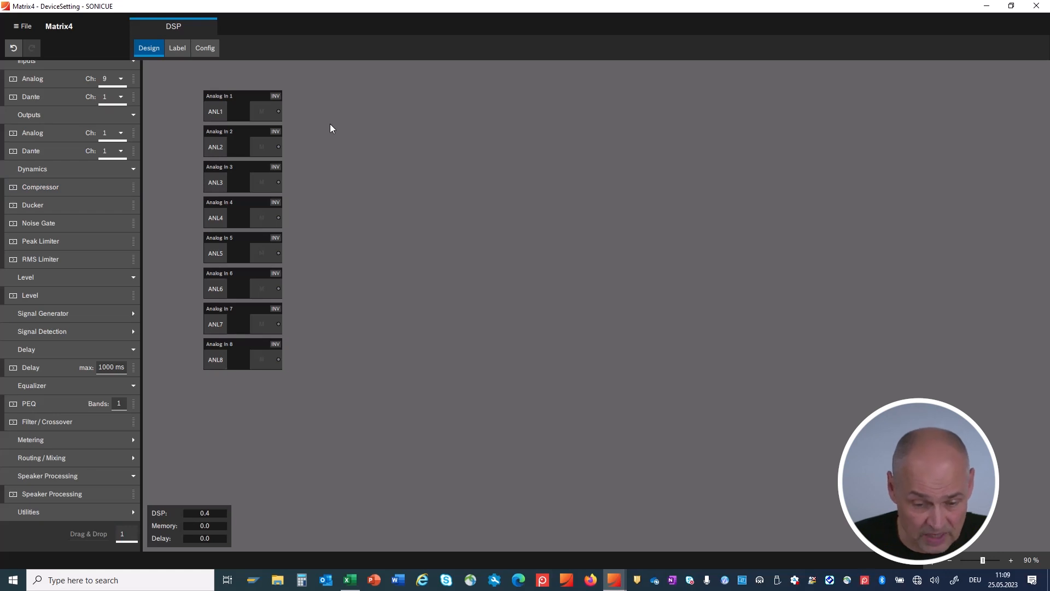
mouse_move(370, 142)
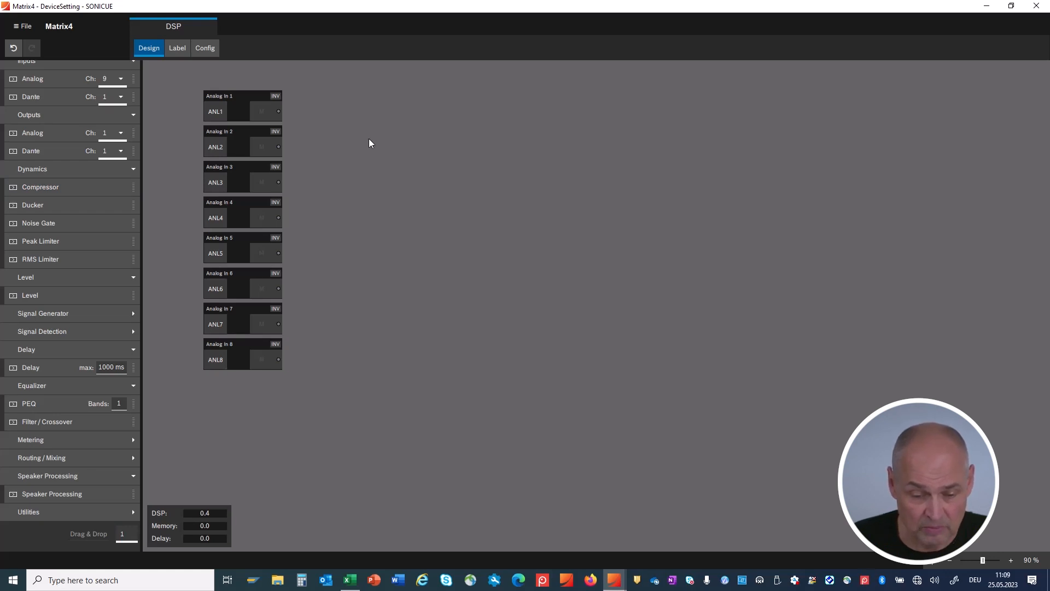
mouse_move(366, 146)
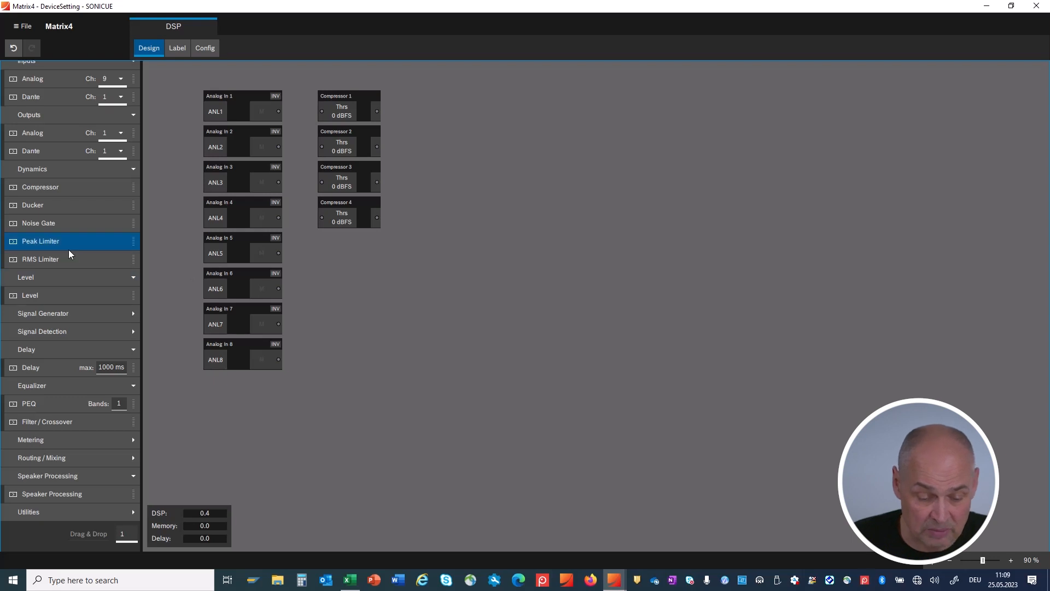
Step: Choose the PEQ block, set its band count and the number of PEQ blocks to place
click(55, 404)
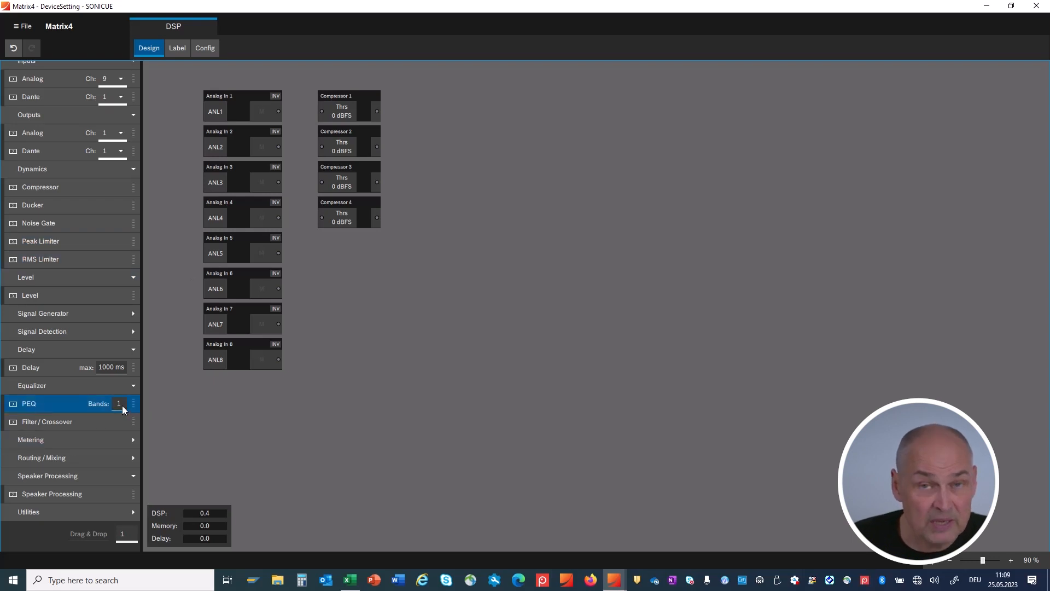
click(118, 404)
text(4)
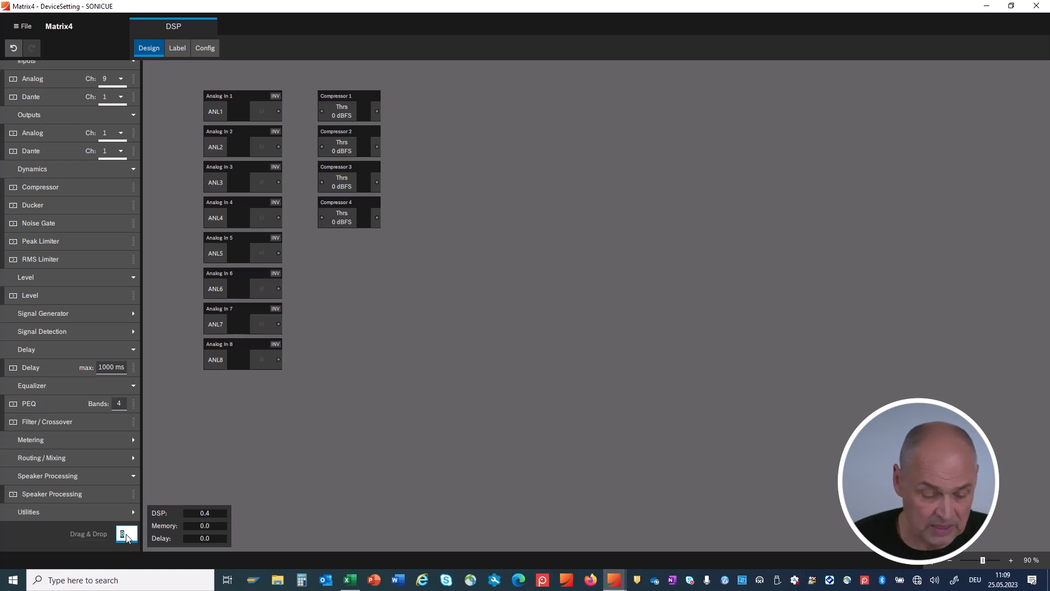
click(29, 403)
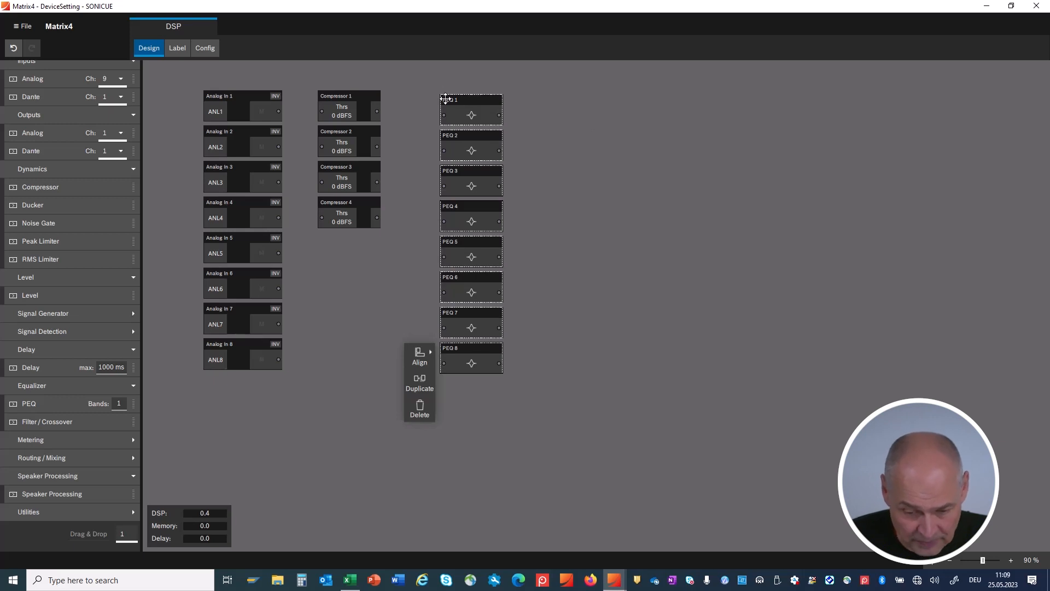
mouse_move(422, 304)
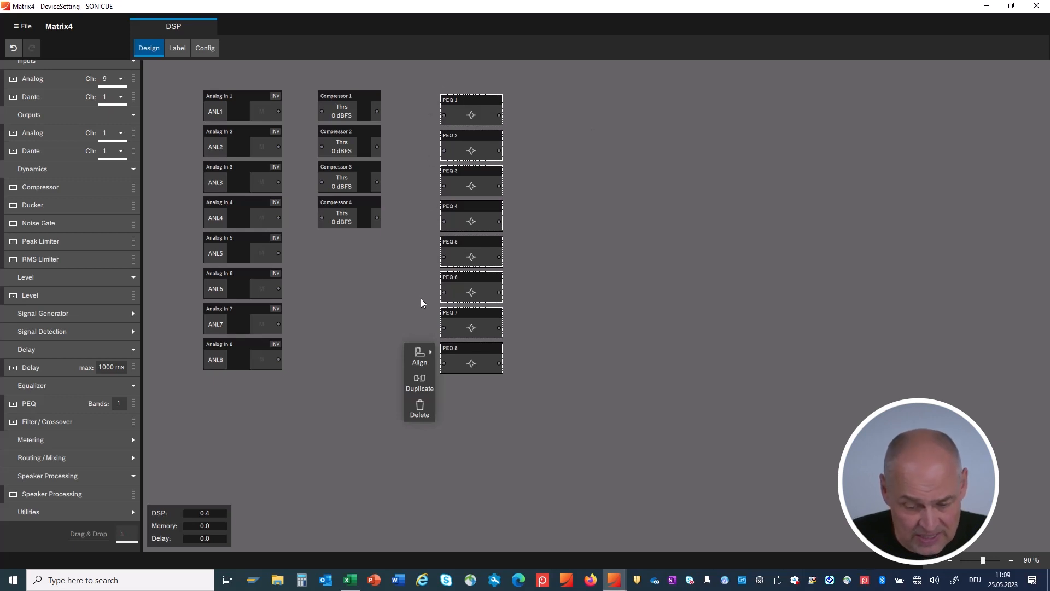
mouse_move(622, 284)
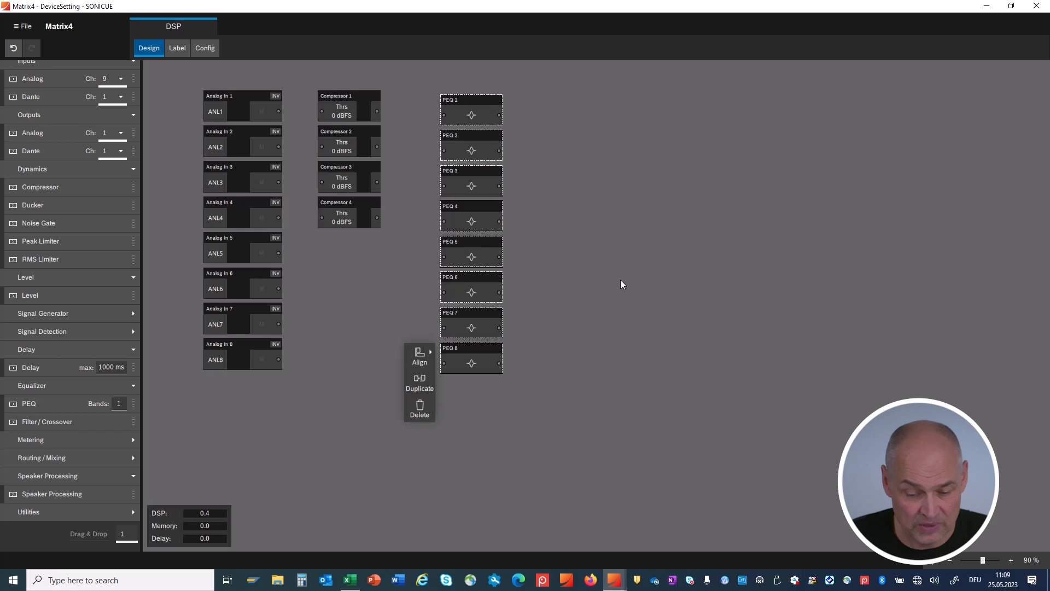
Step: Dismiss the menu and deselect the PEQ blocks before wiring
click(621, 285)
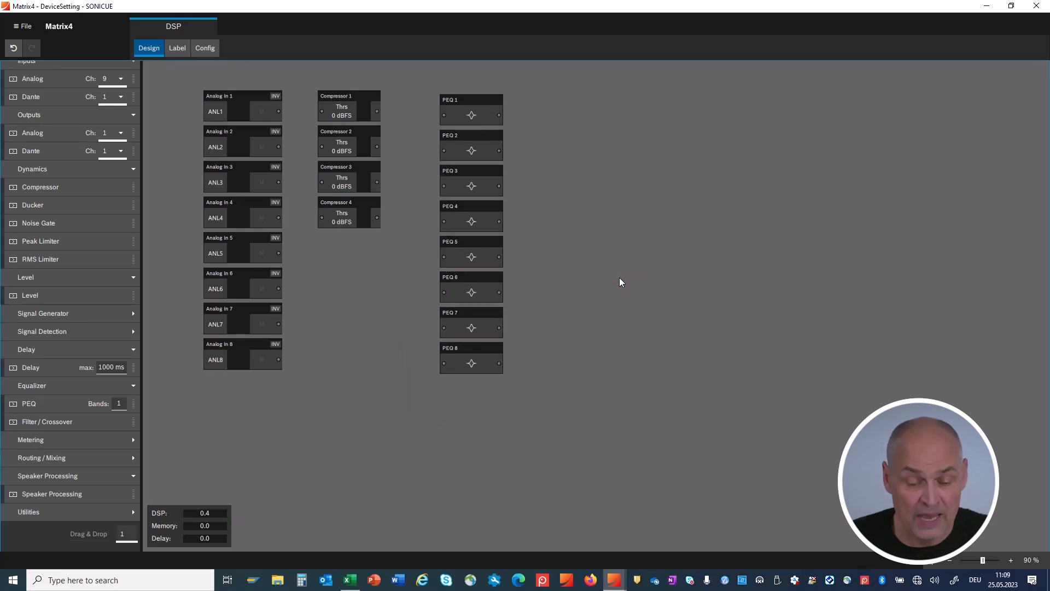
mouse_move(313, 308)
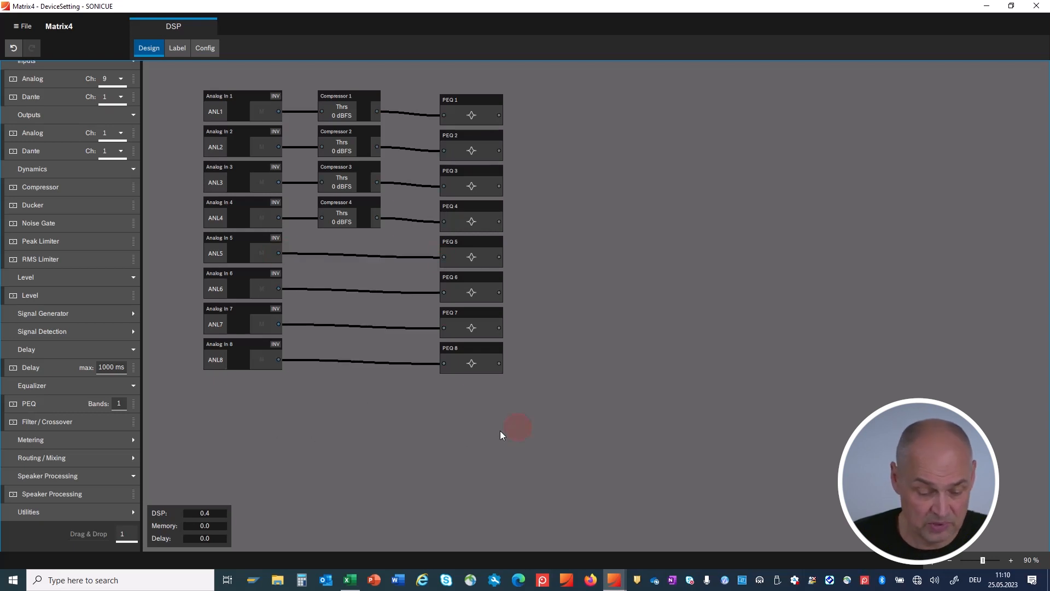
mouse_move(98, 318)
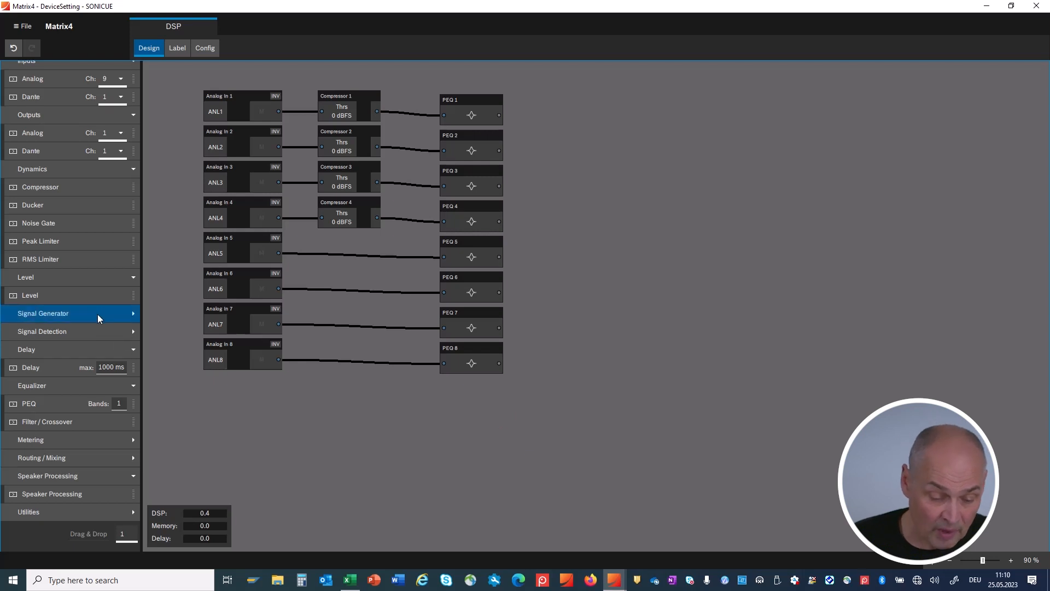
Step: Show the Routing / Mixing blocks and size the Matrix block to 16 inputs
click(52, 404)
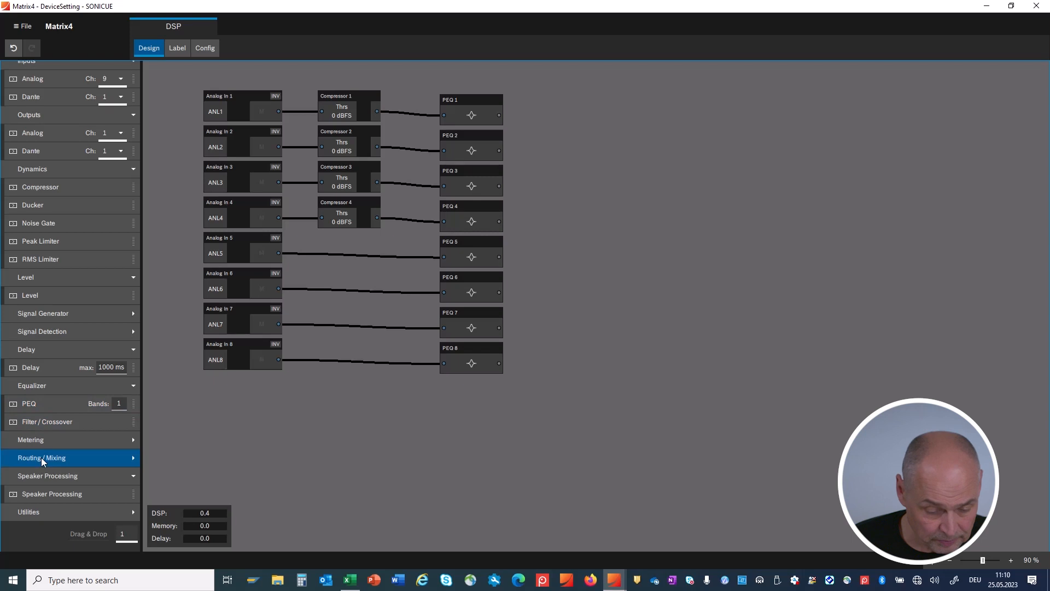
click(42, 457)
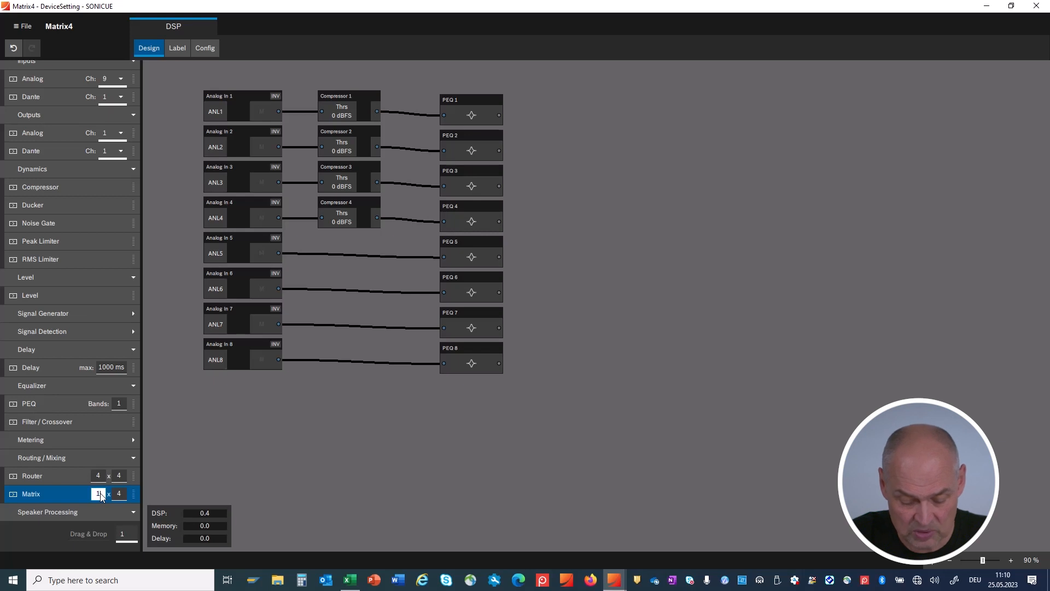
text(16)
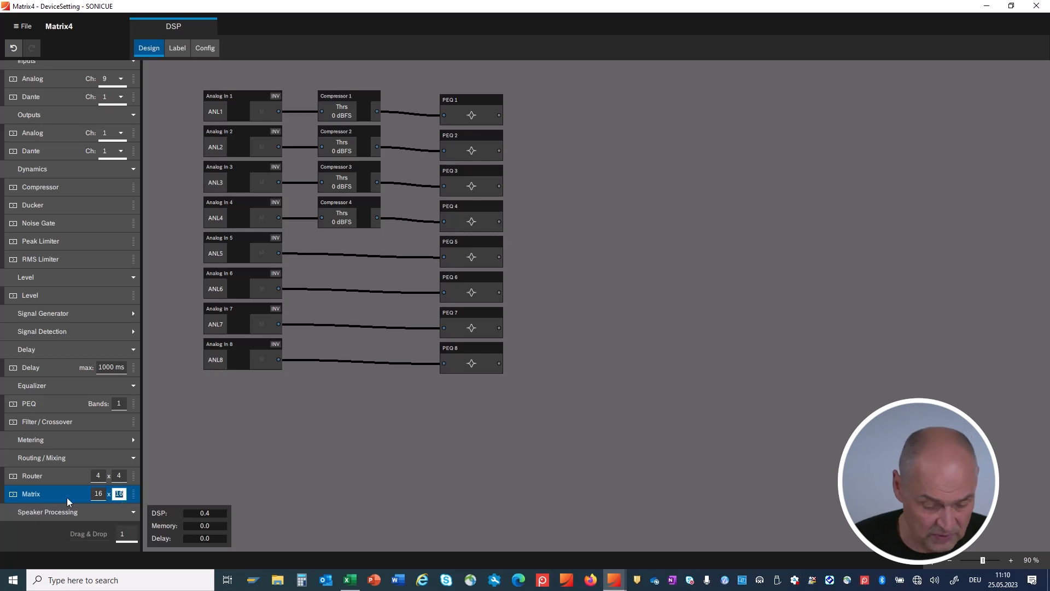
mouse_move(597, 164)
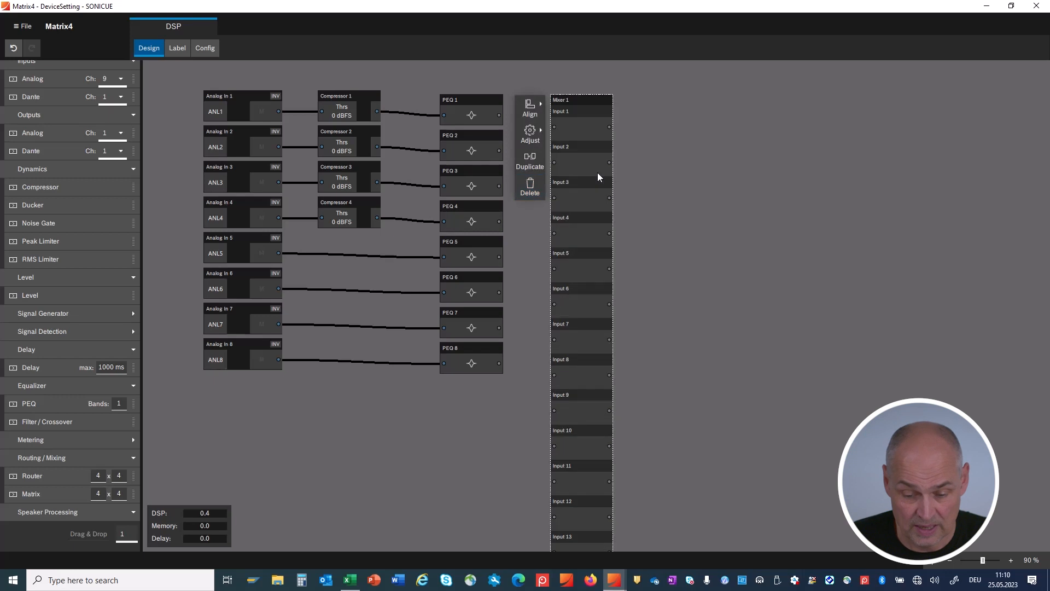
Step: Close the new Mixer 1 options and return to the block library
click(752, 219)
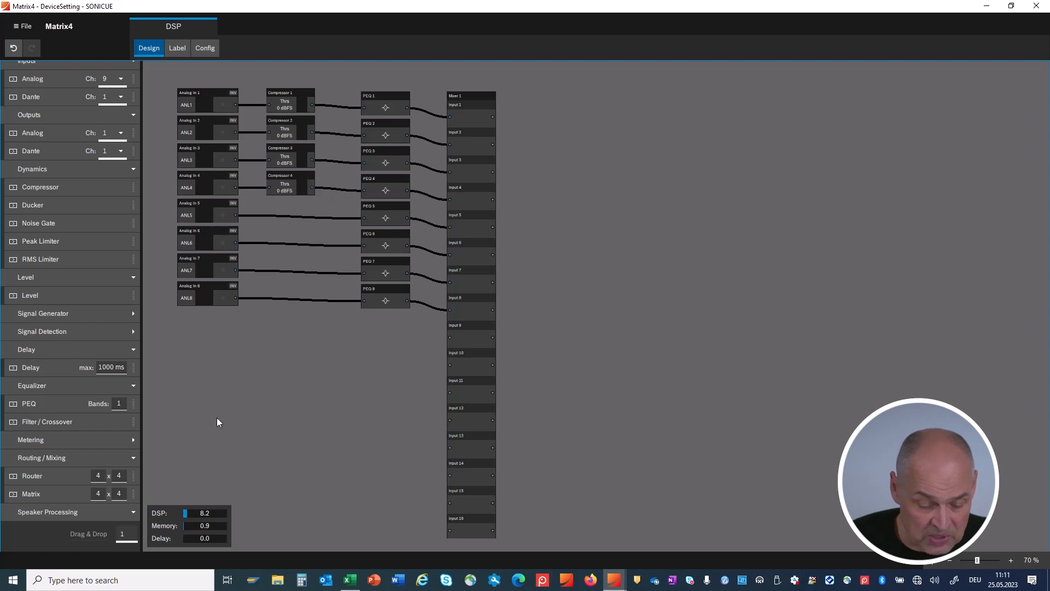
mouse_move(256, 385)
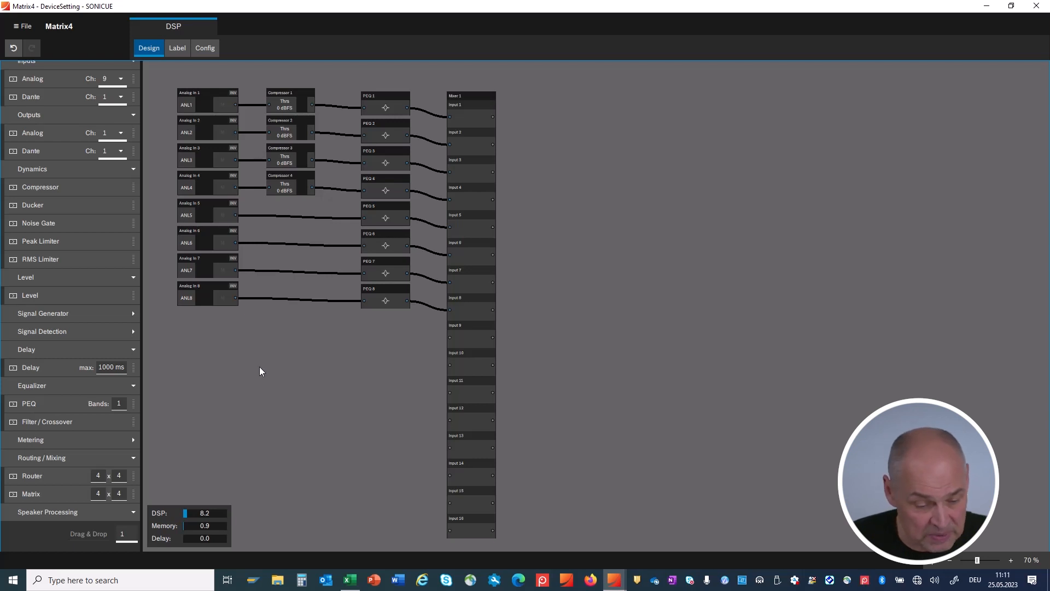
click(33, 132)
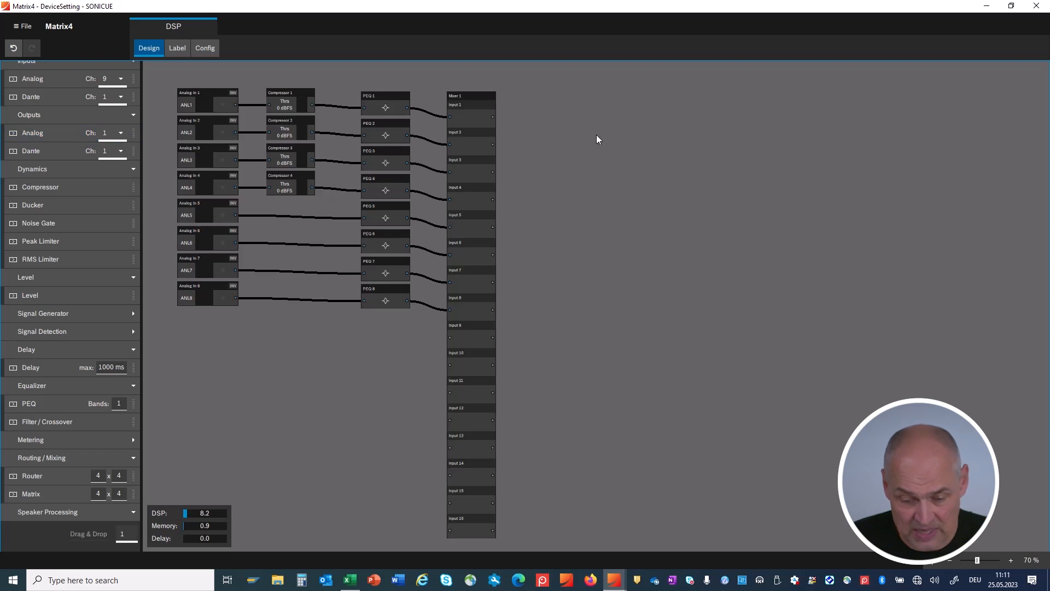
Step: Choose the Dante output block and the number of Dante outputs to add
click(30, 150)
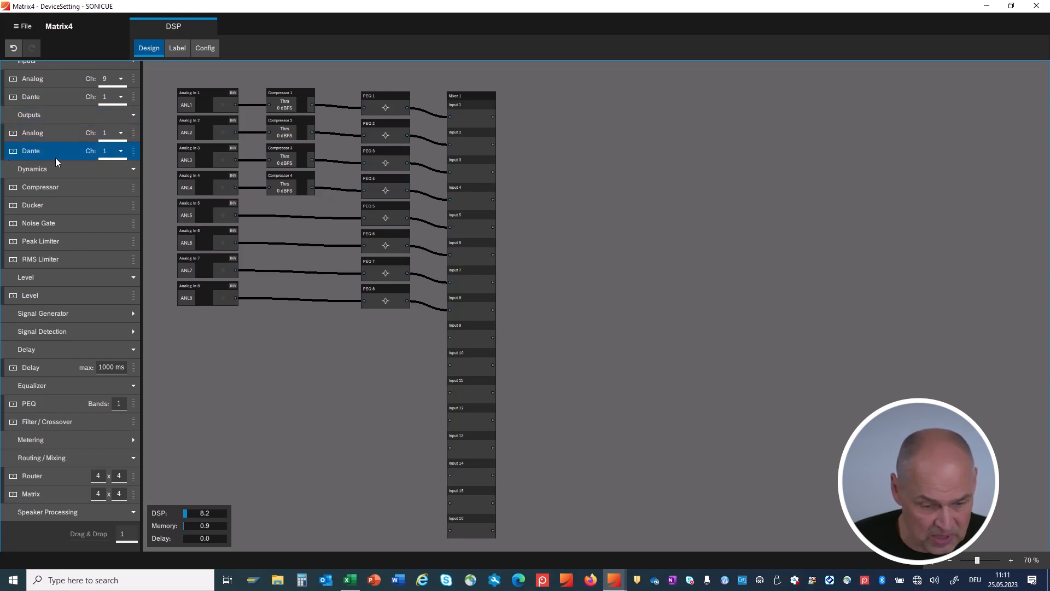
click(126, 534)
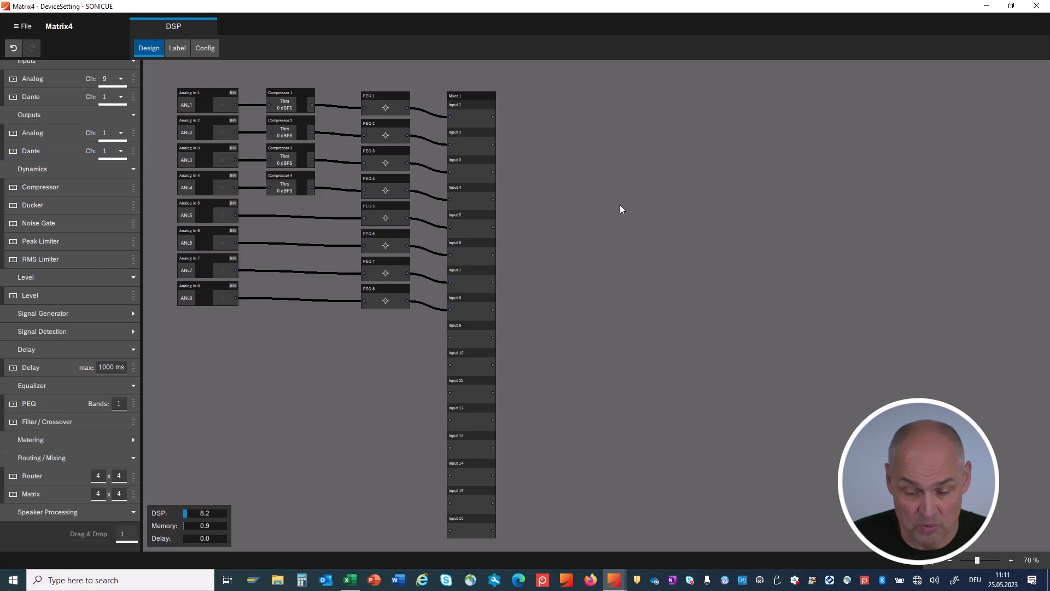
mouse_move(618, 212)
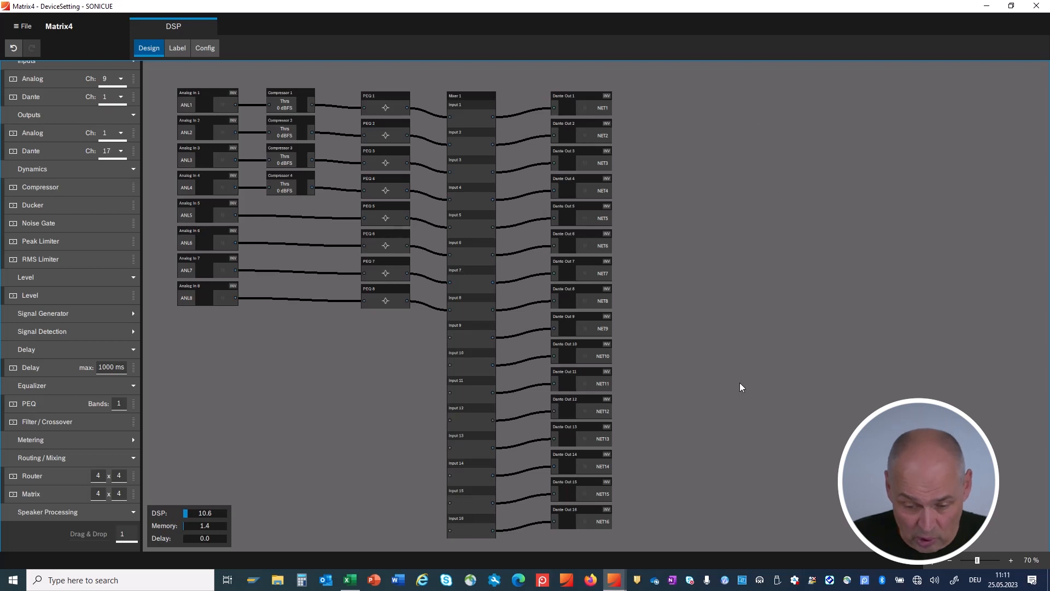
mouse_move(195, 320)
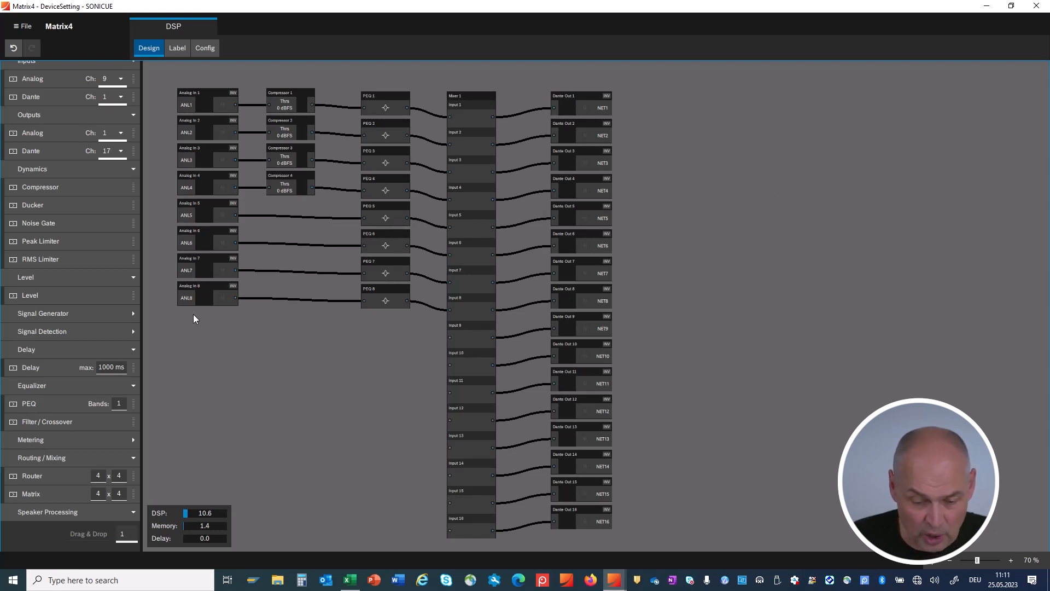
mouse_move(277, 531)
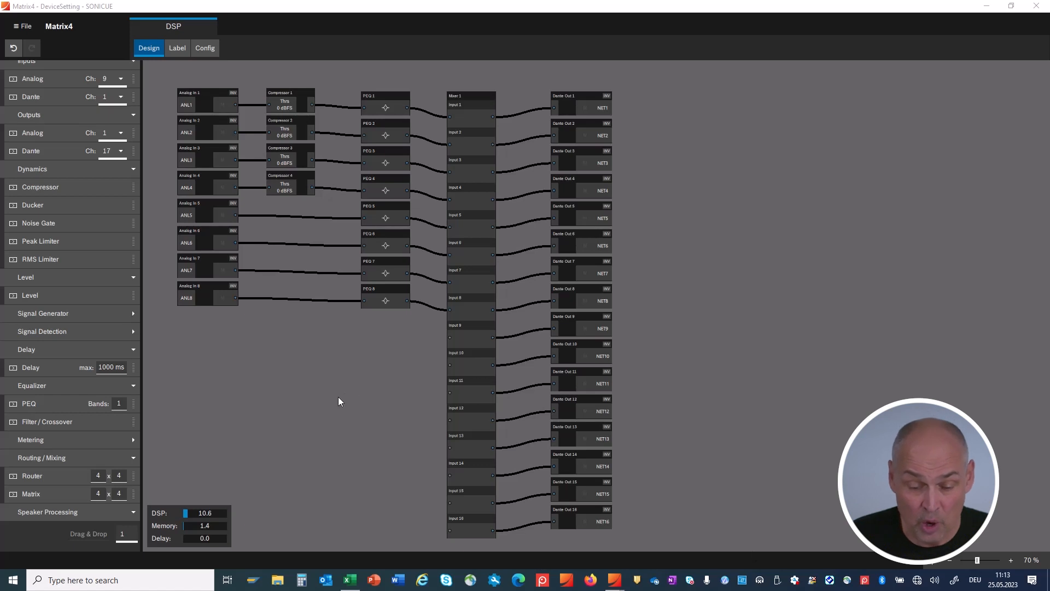
mouse_move(311, 379)
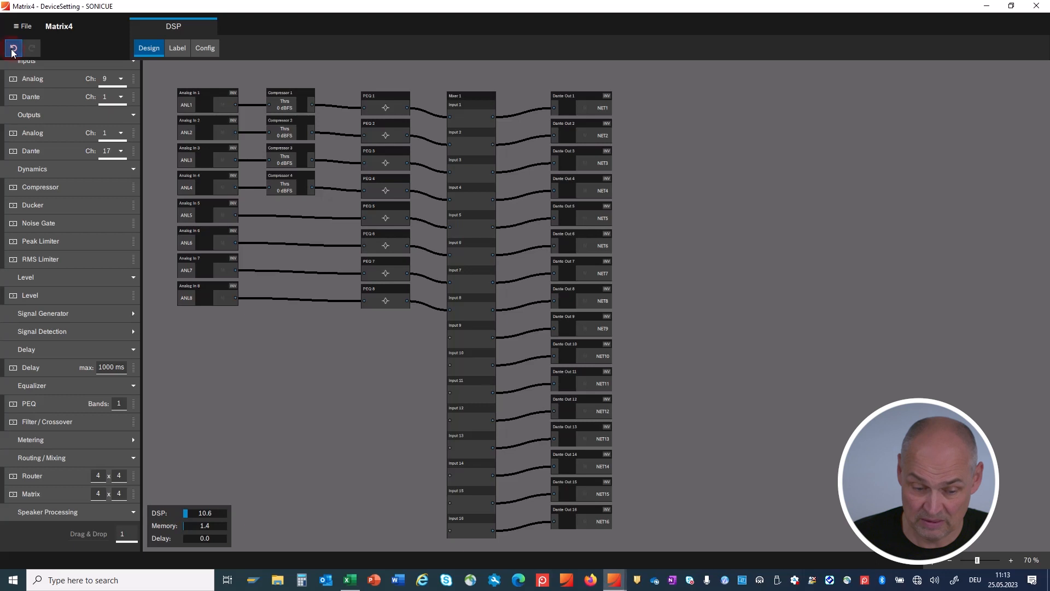
click(11, 48)
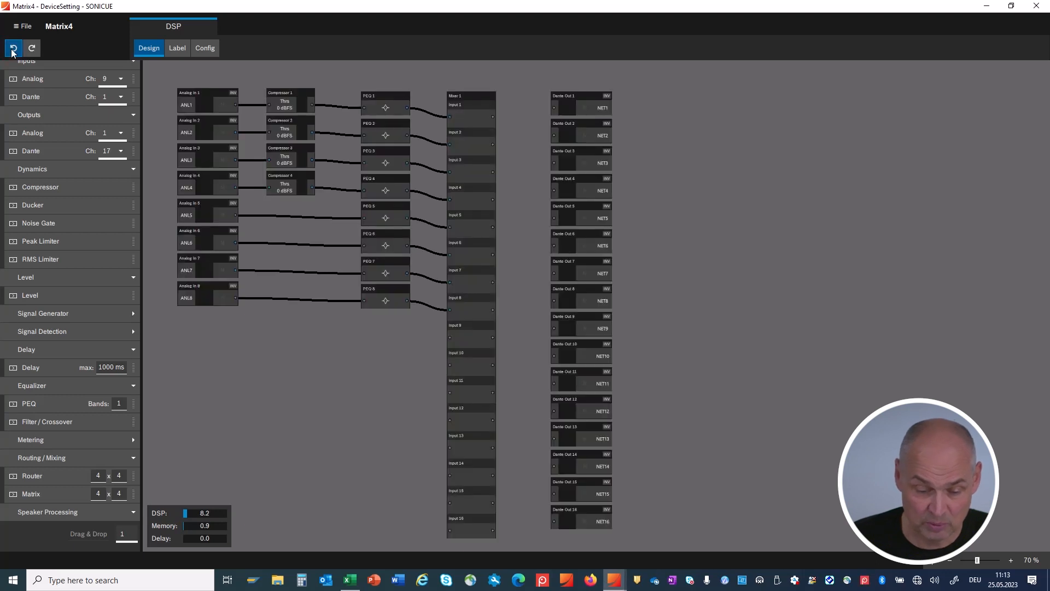
click(12, 47)
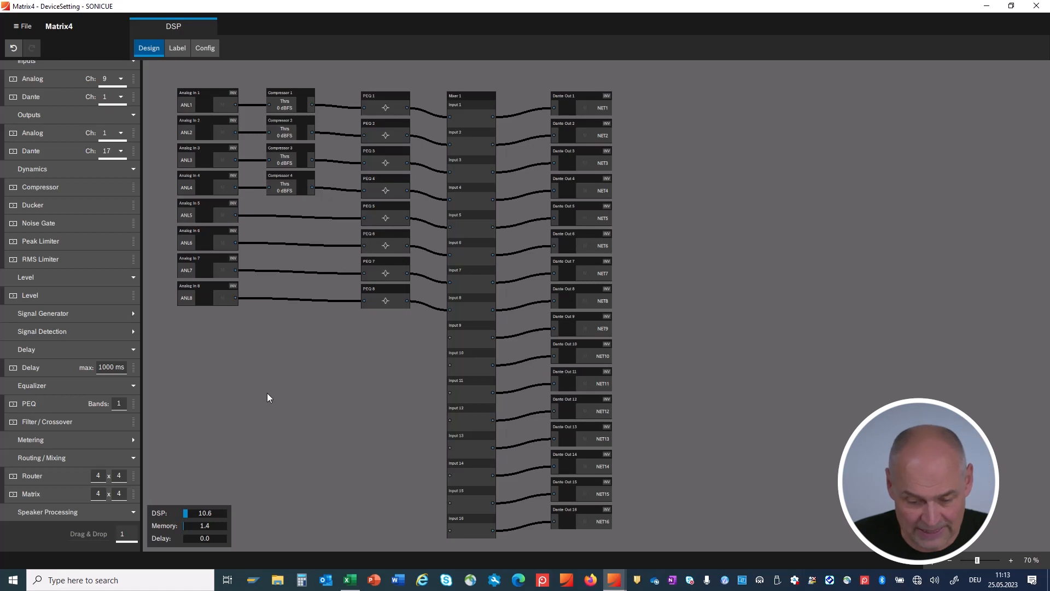
mouse_move(310, 444)
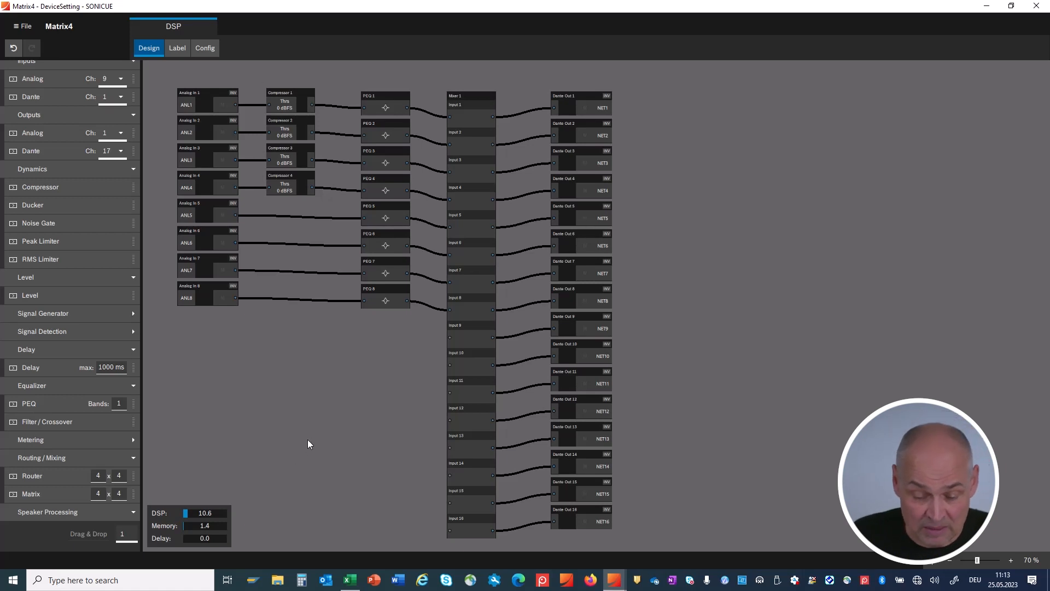
mouse_move(337, 386)
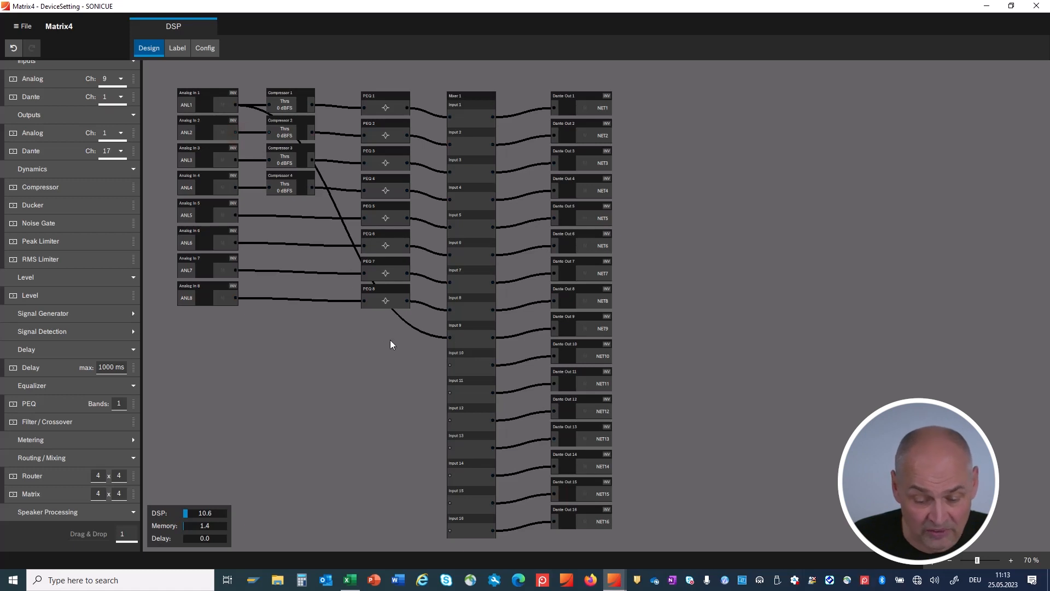
mouse_move(451, 370)
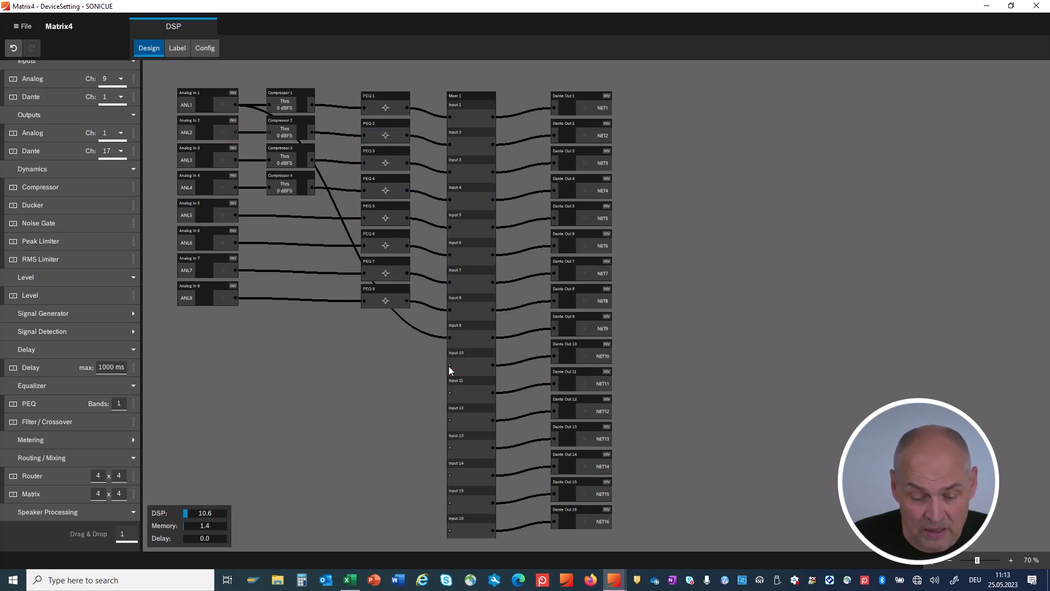
mouse_move(308, 395)
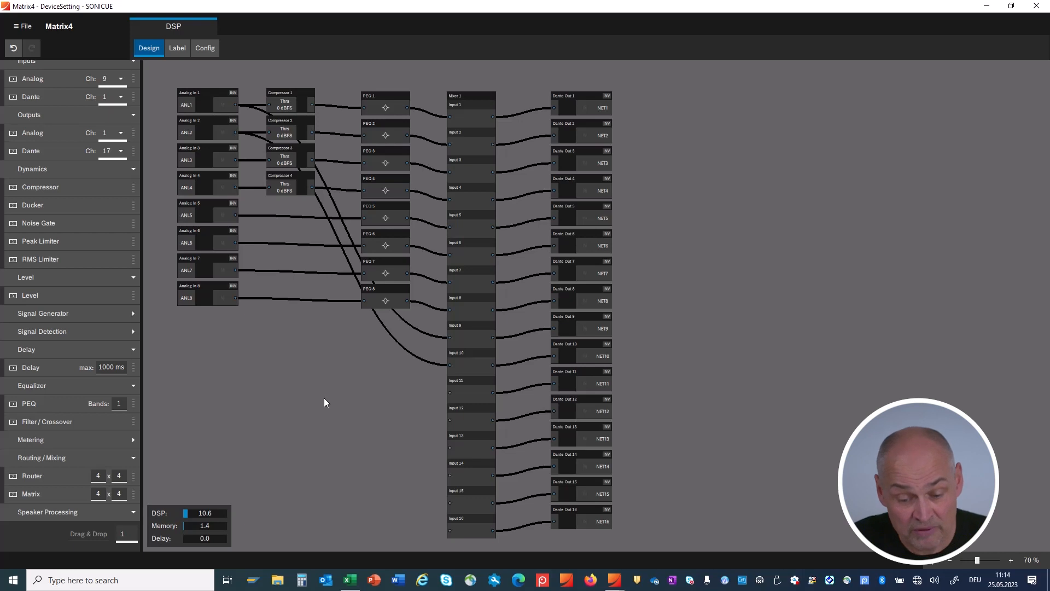
mouse_move(309, 411)
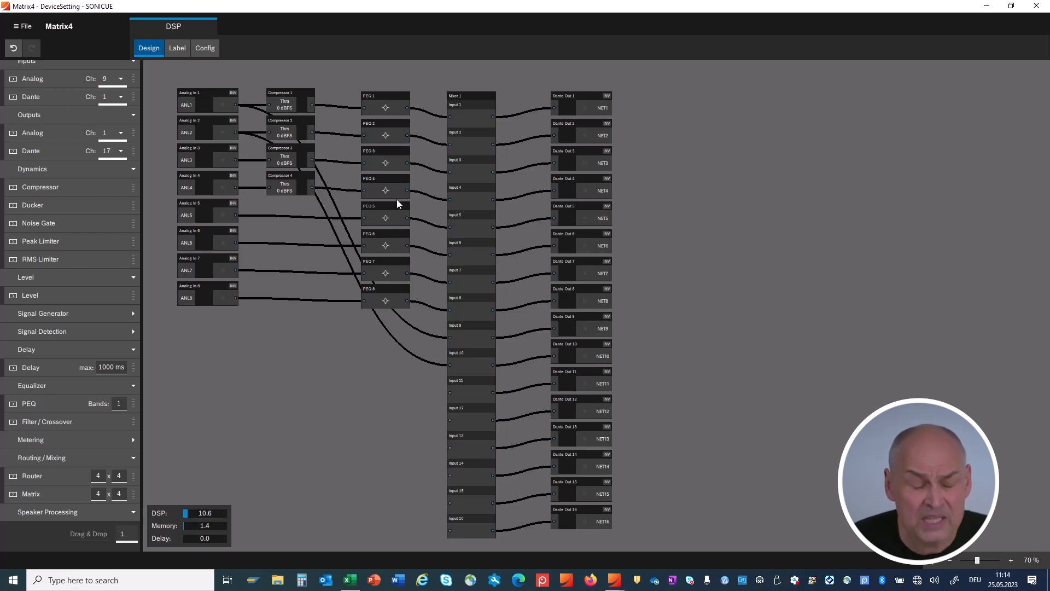
mouse_move(375, 145)
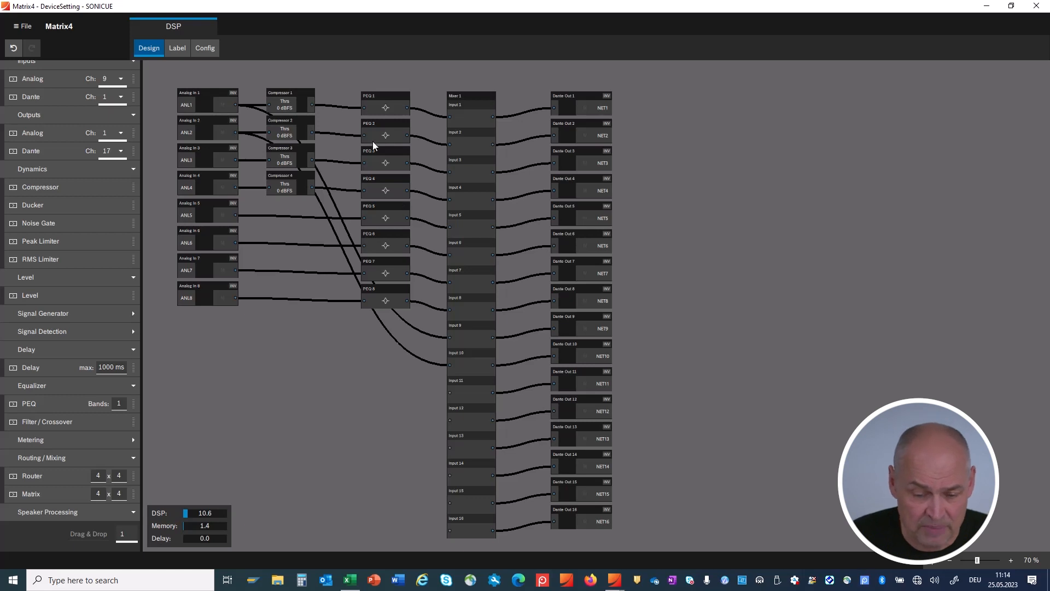
mouse_move(377, 116)
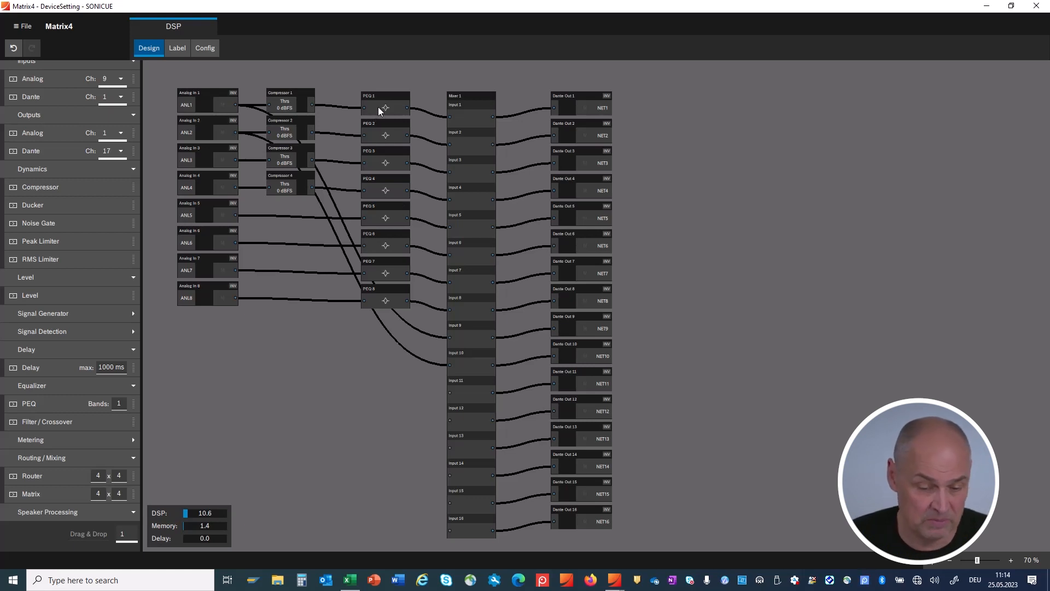
Step: Raise PEQ 1's band count from 4 to 5 via its Adjust popup
right_click(386, 107)
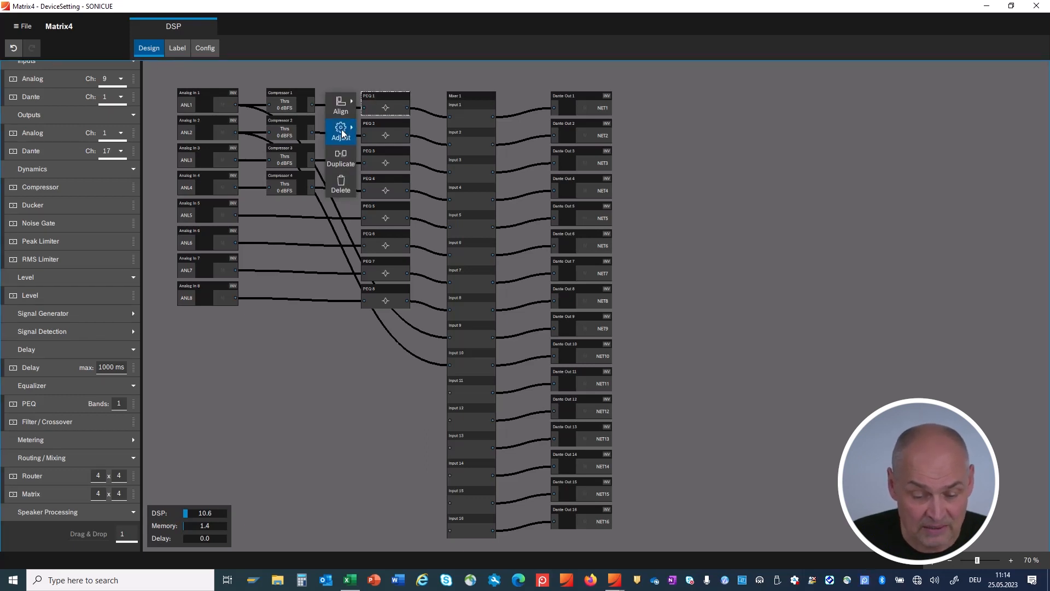
click(340, 131)
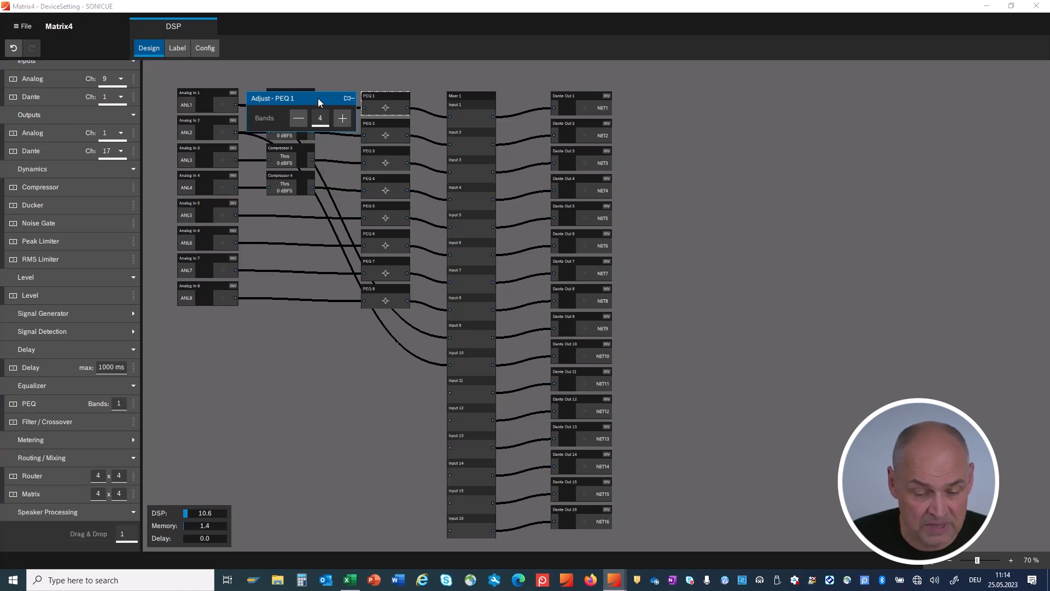
click(341, 118)
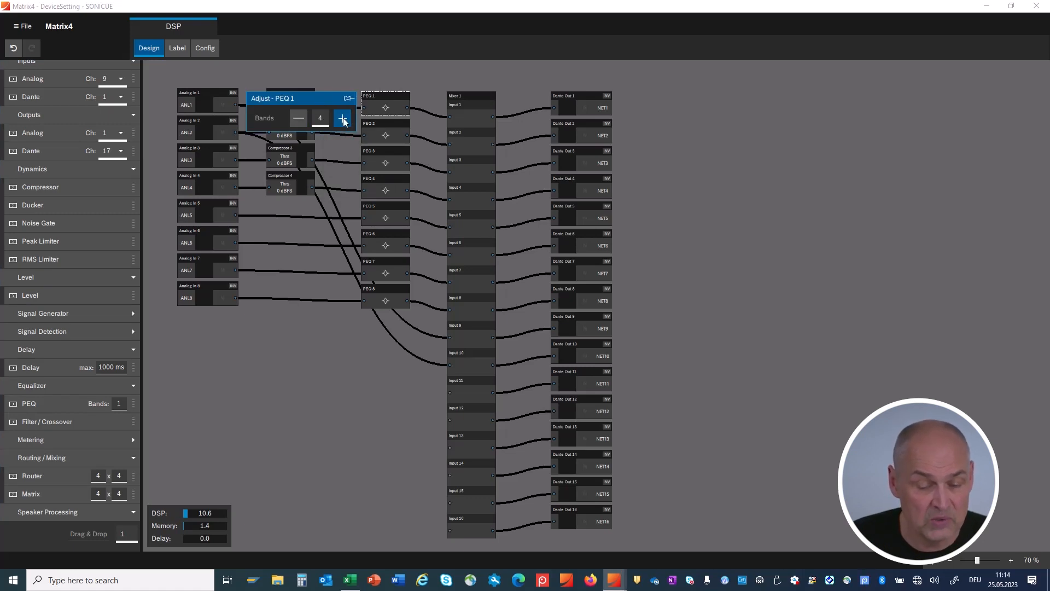
click(343, 118)
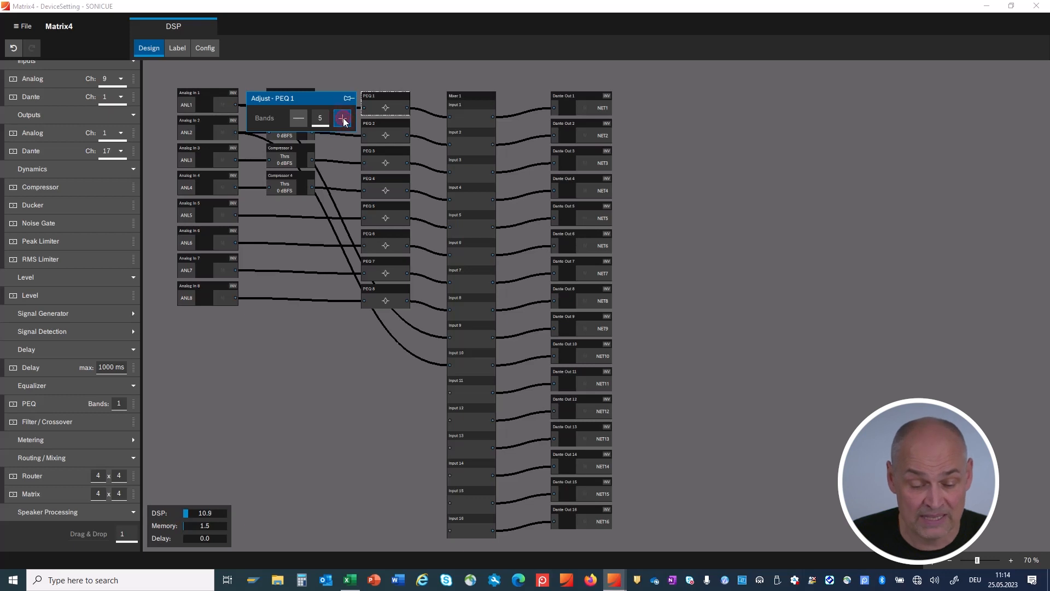
click(341, 118)
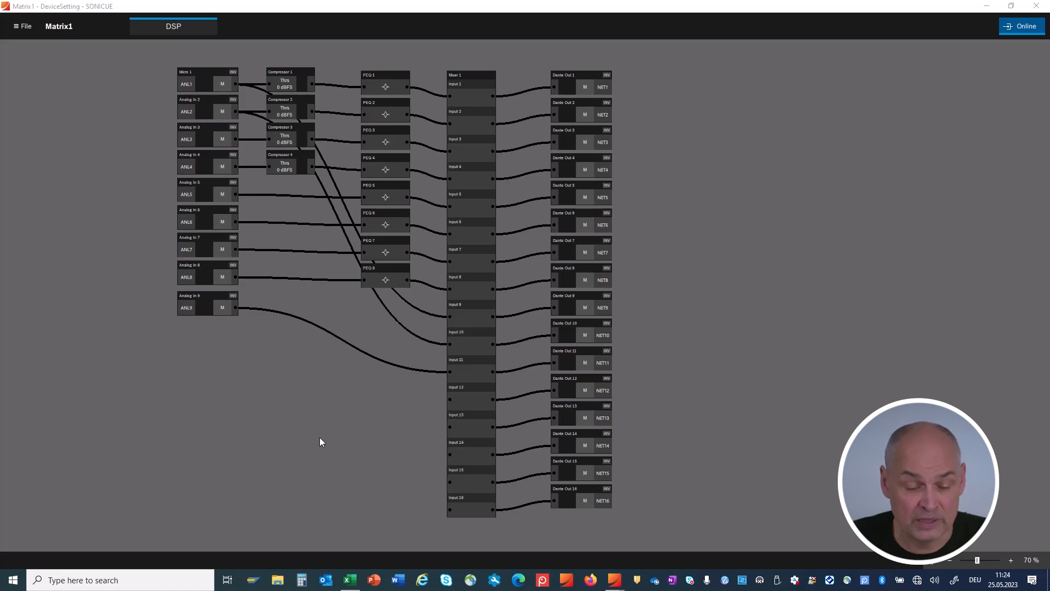
mouse_move(265, 419)
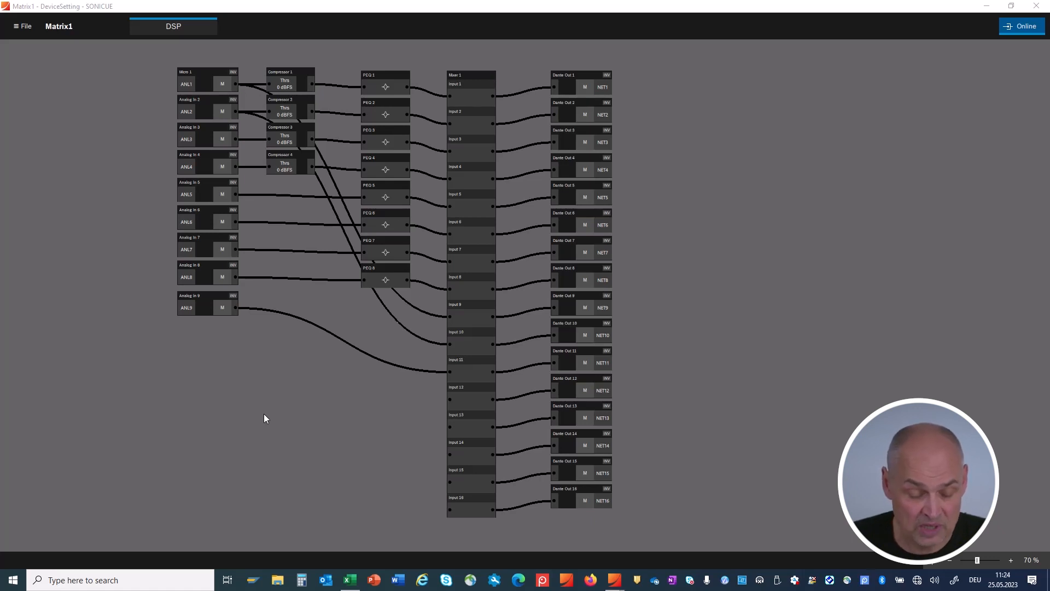
mouse_move(261, 406)
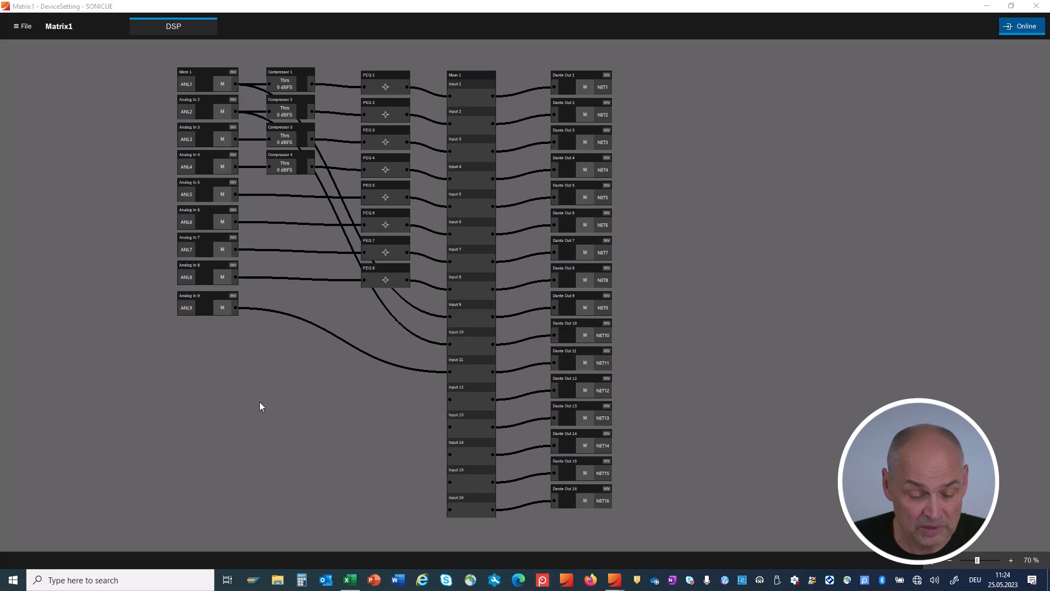
Step: Raise the Analog In 9 GAIN fader to 51 dB
click(207, 308)
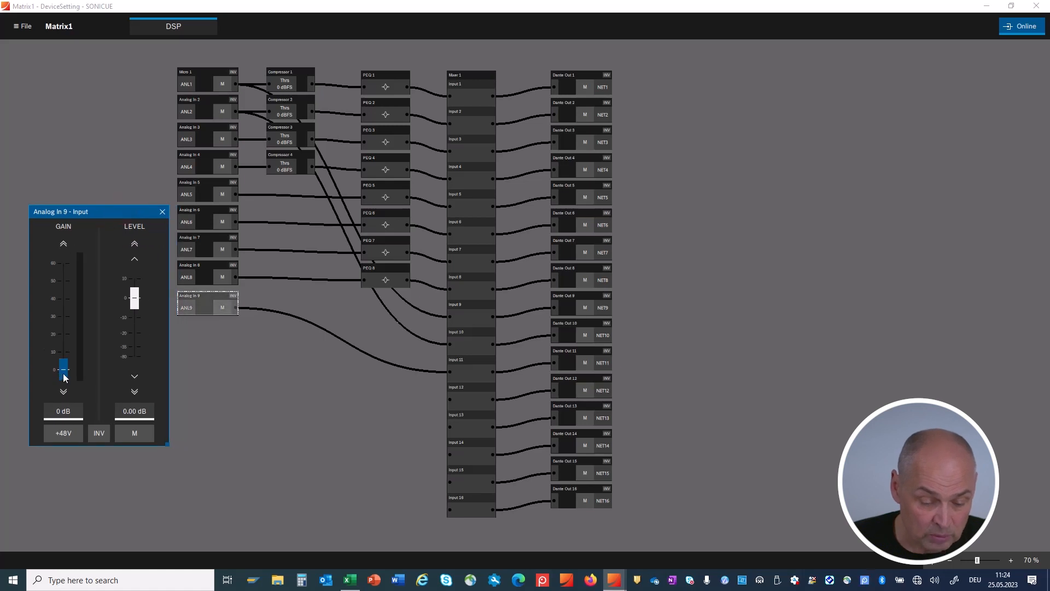
drag(62, 366, 63, 315)
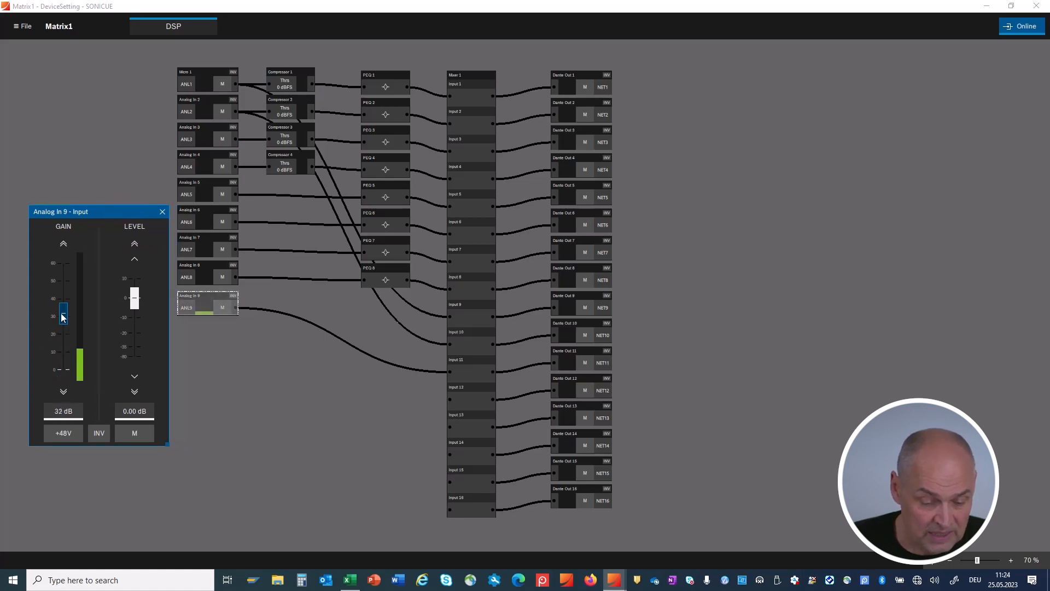
drag(62, 308, 63, 281)
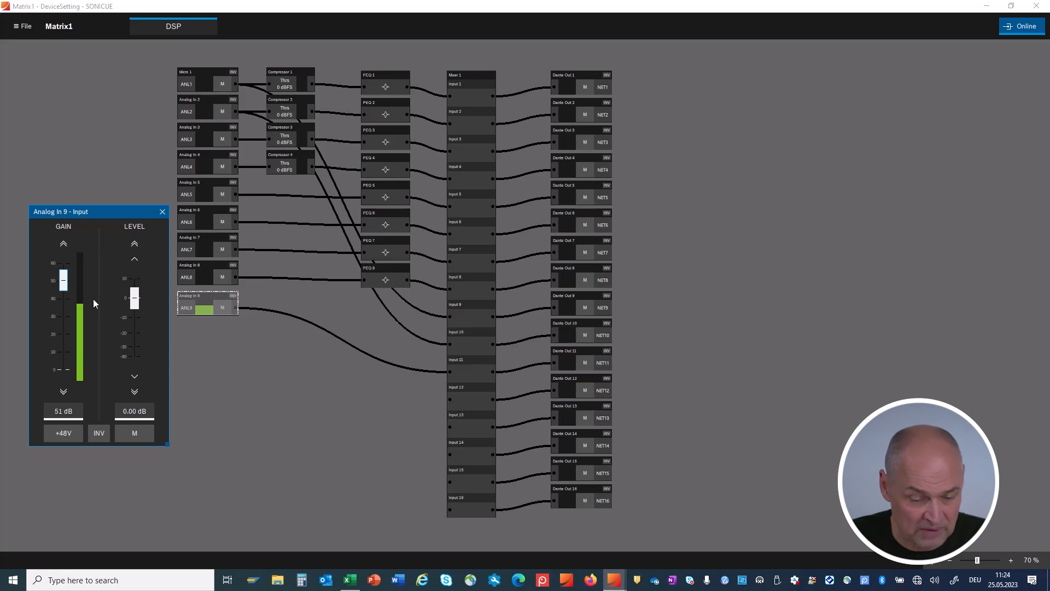
mouse_move(101, 304)
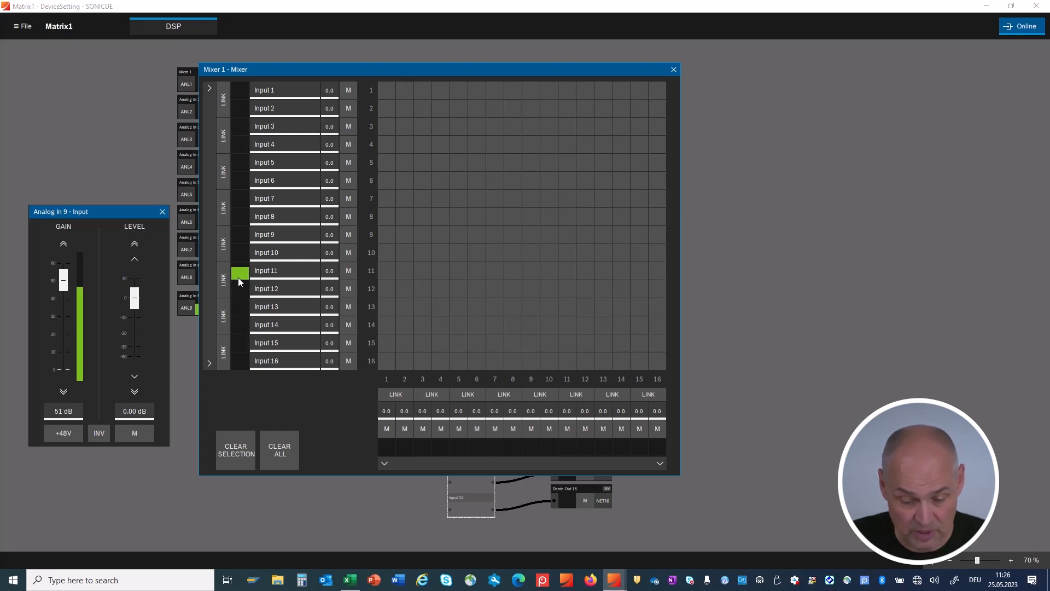
Step: Connect Mixer 1's Input 11 crosspoints to outputs 1–4
click(386, 252)
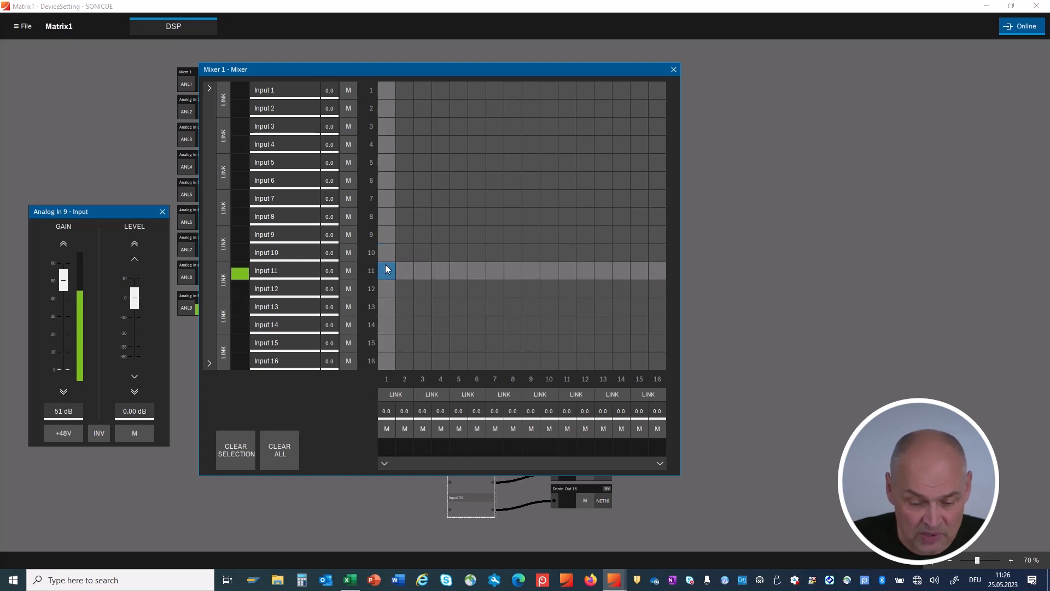
click(386, 270)
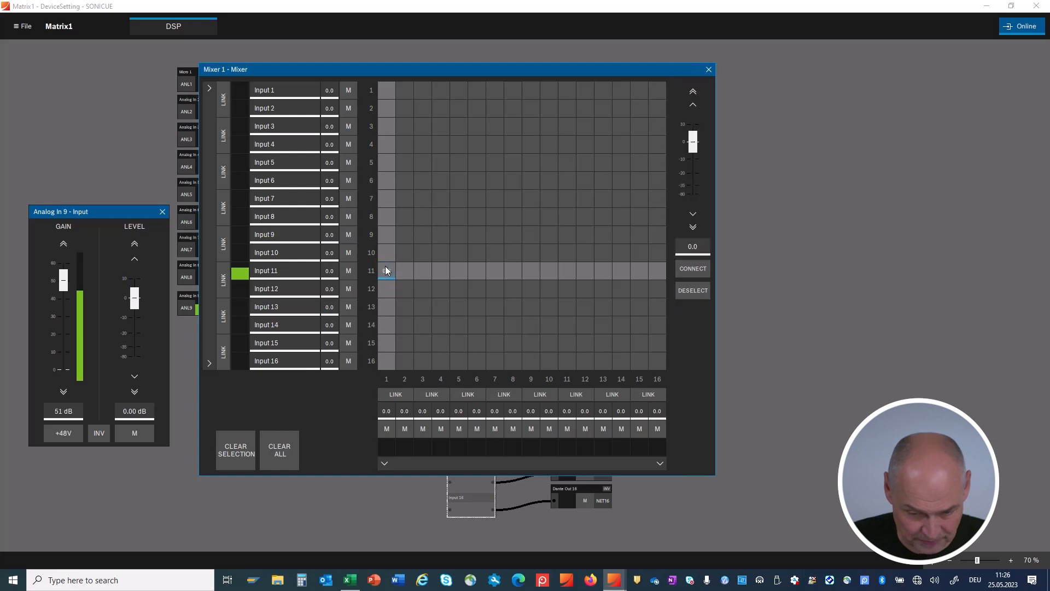
click(405, 272)
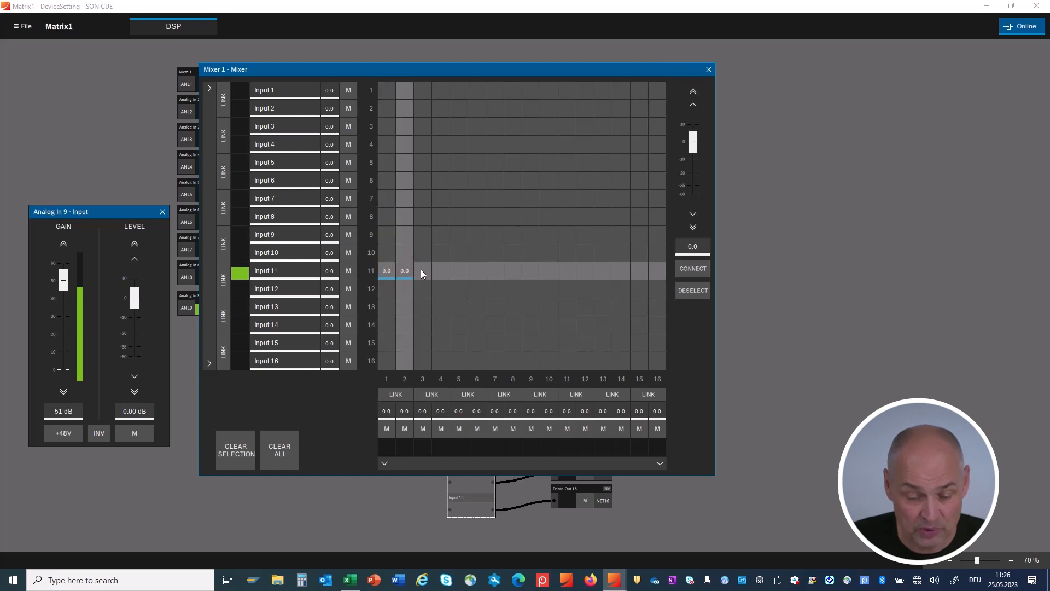
click(440, 271)
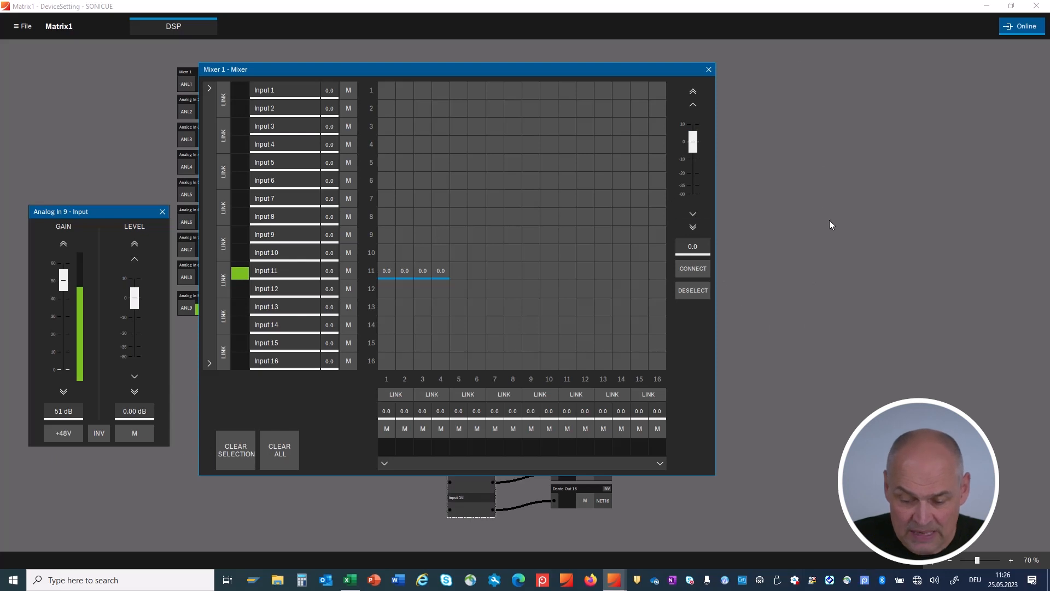
click(694, 269)
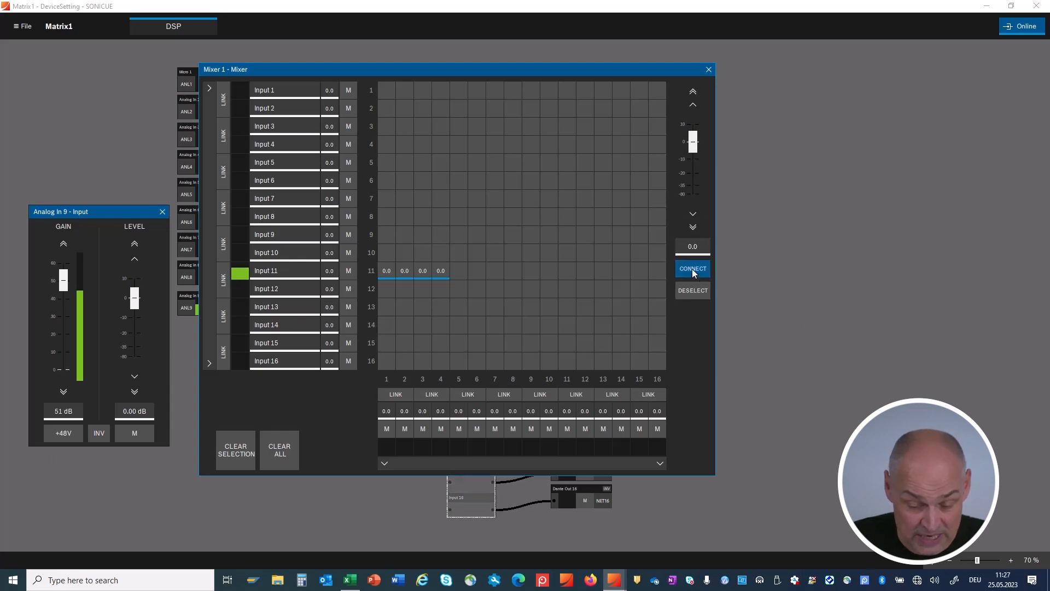
click(693, 268)
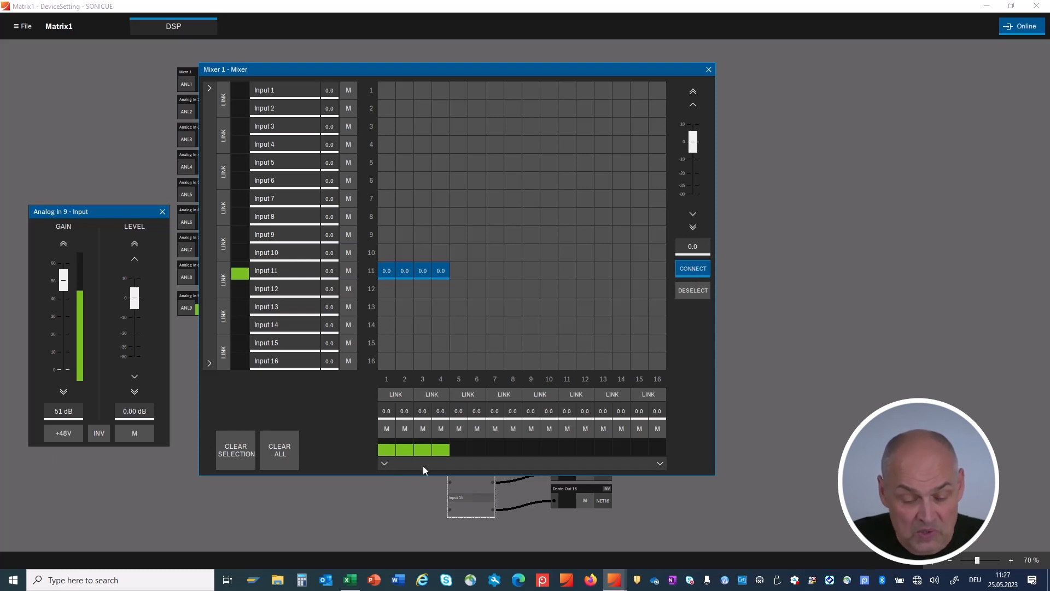
mouse_move(440, 470)
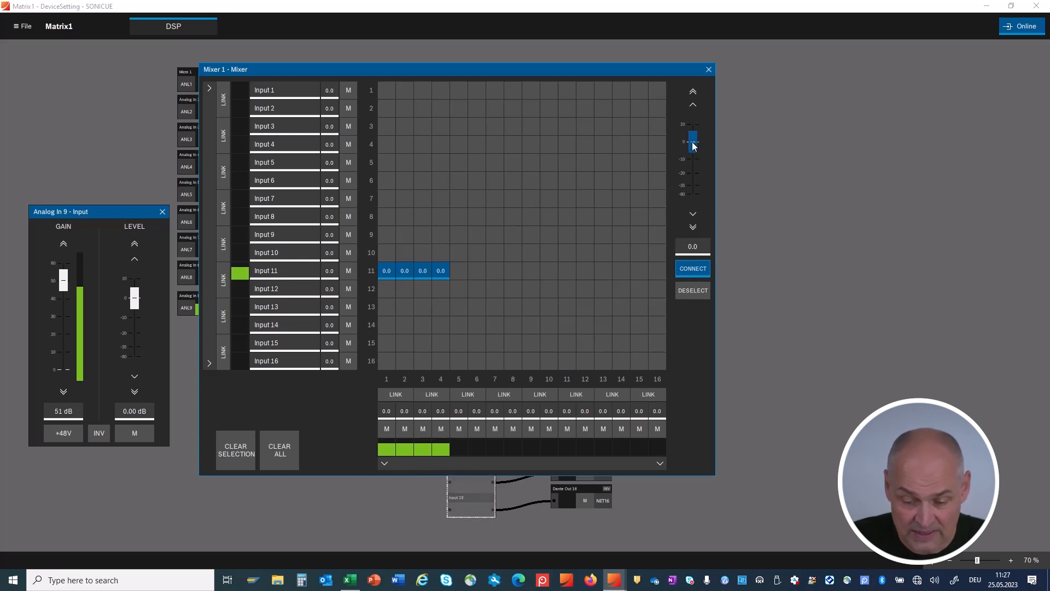
Step: Set the selected Input 11 crosspoint levels to -13.4 dB
drag(693, 143, 693, 148)
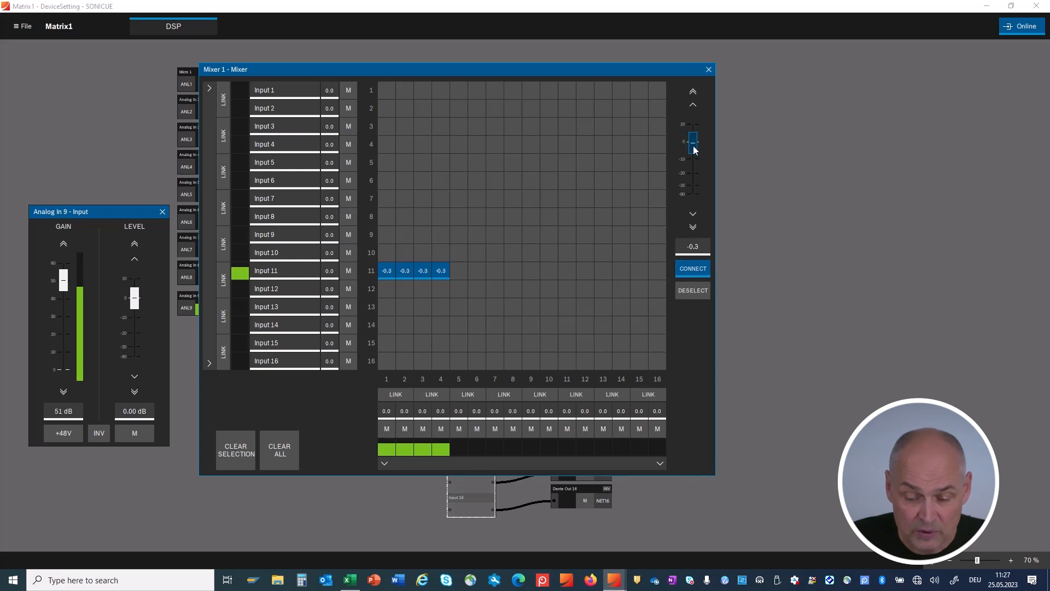
drag(692, 141, 692, 168)
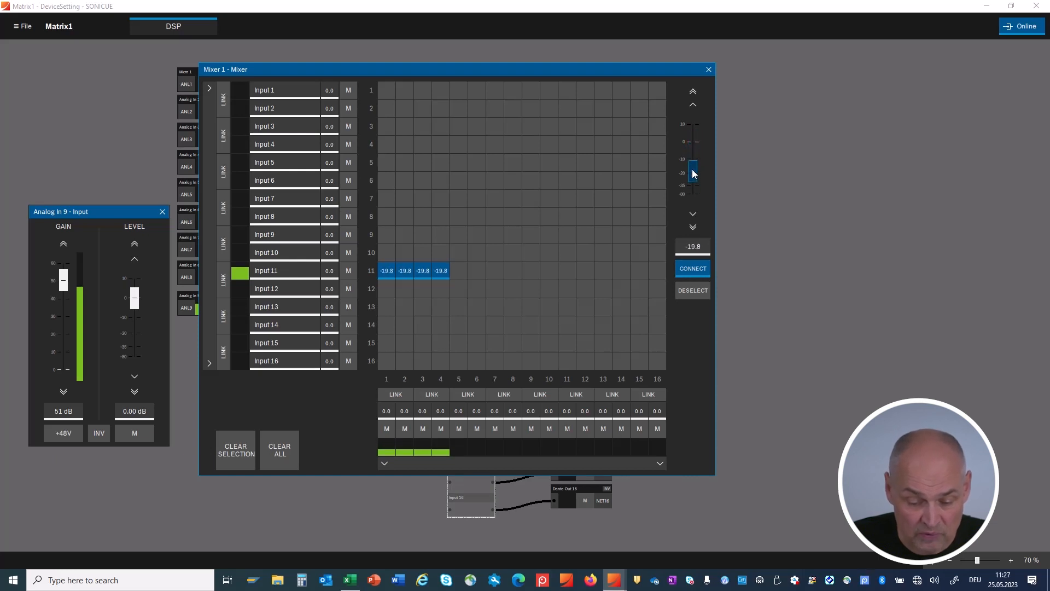
drag(694, 173, 694, 161)
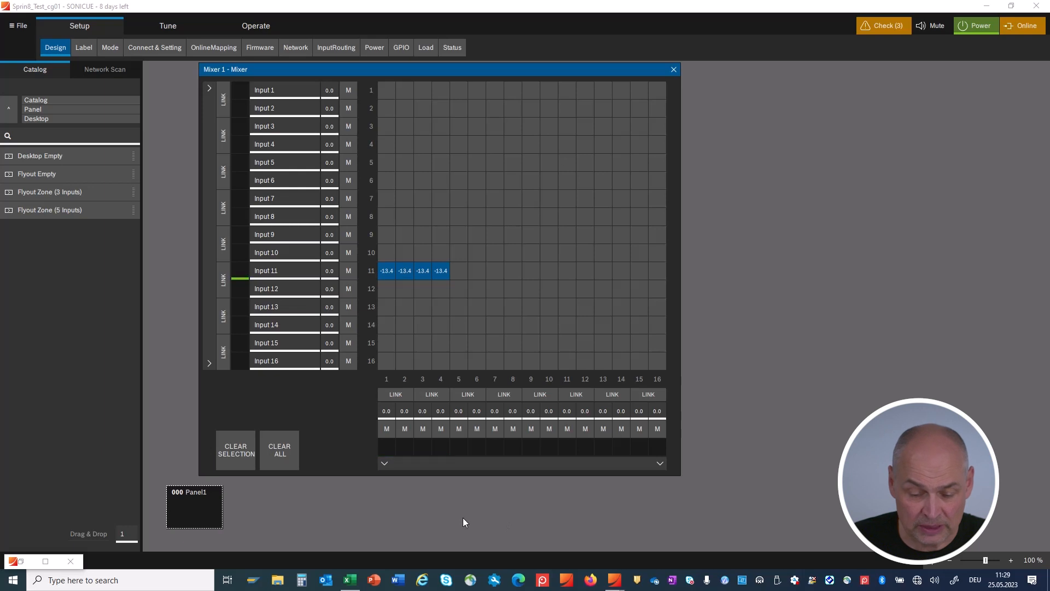
mouse_move(208, 497)
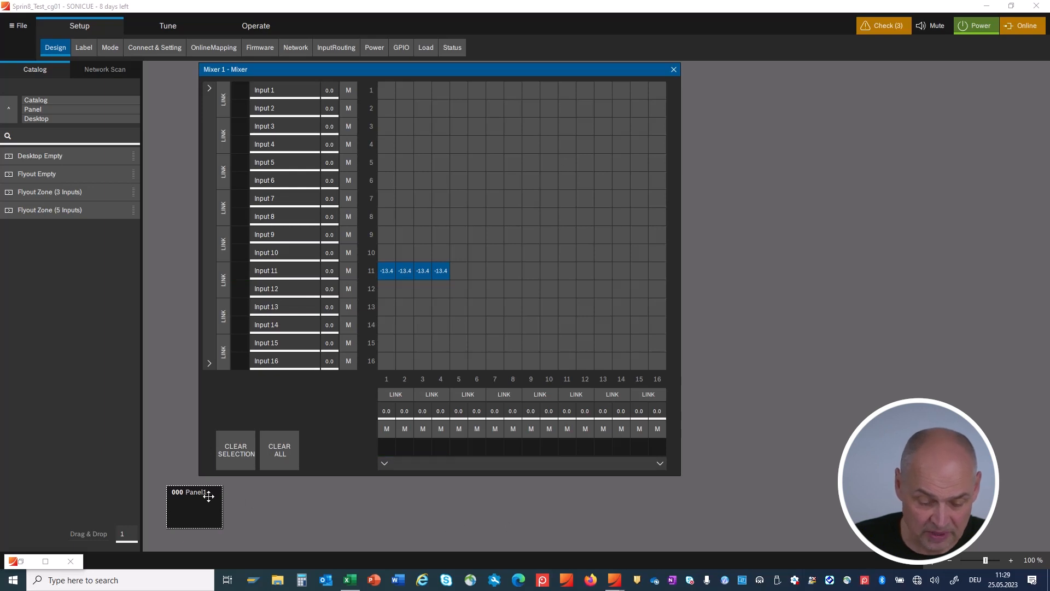
Step: Open Panel1 in the Panel Designer
right_click(194, 507)
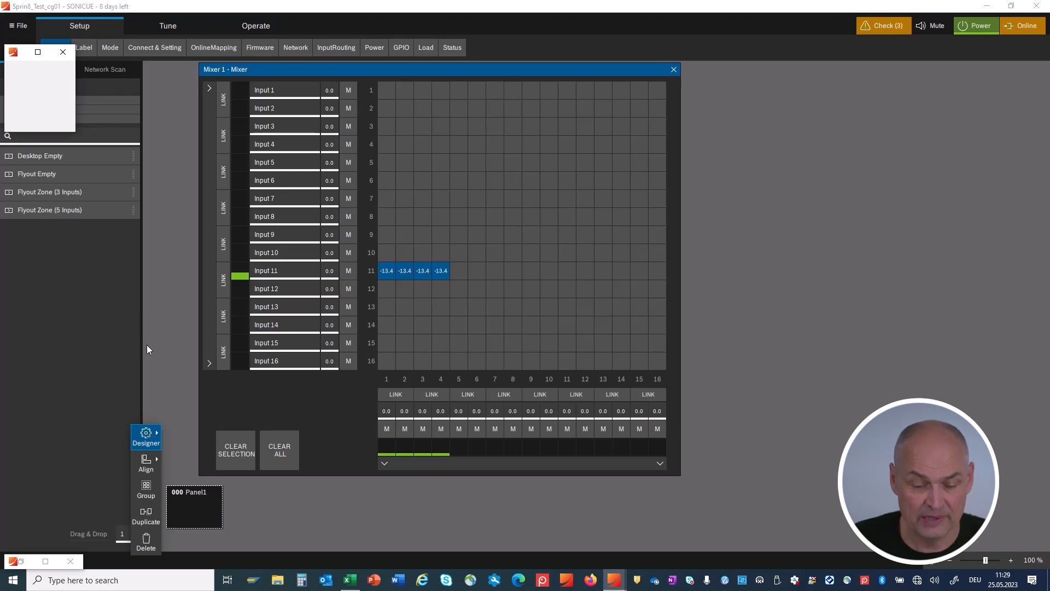
click(145, 436)
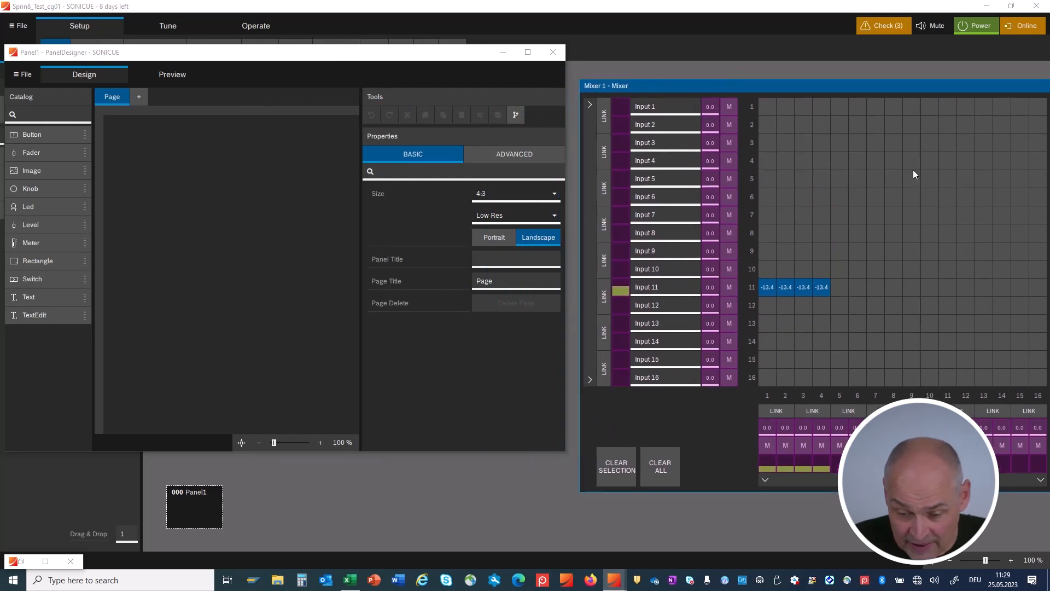
mouse_move(654, 60)
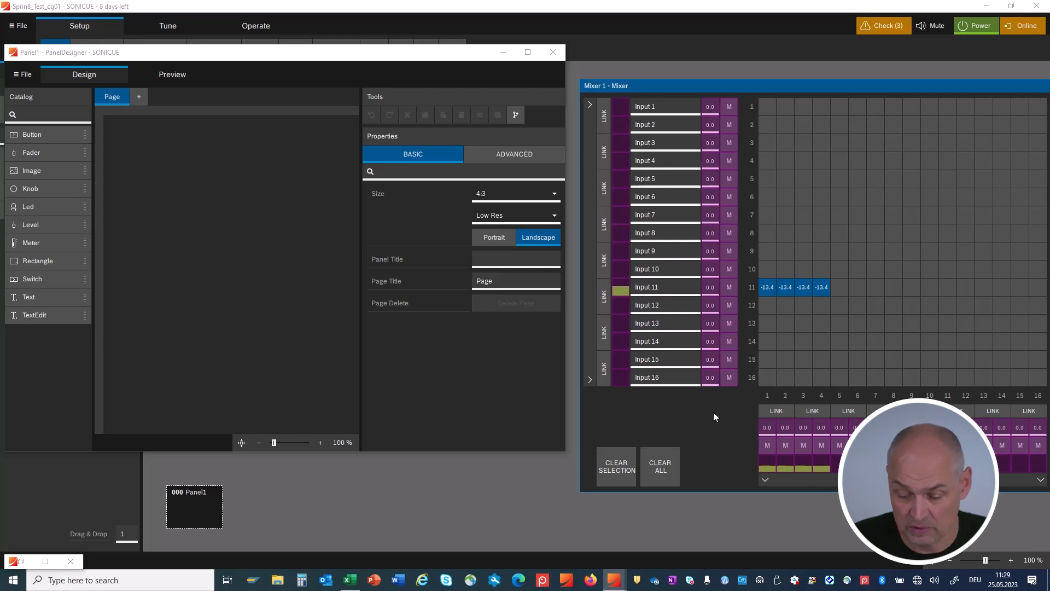
mouse_move(777, 322)
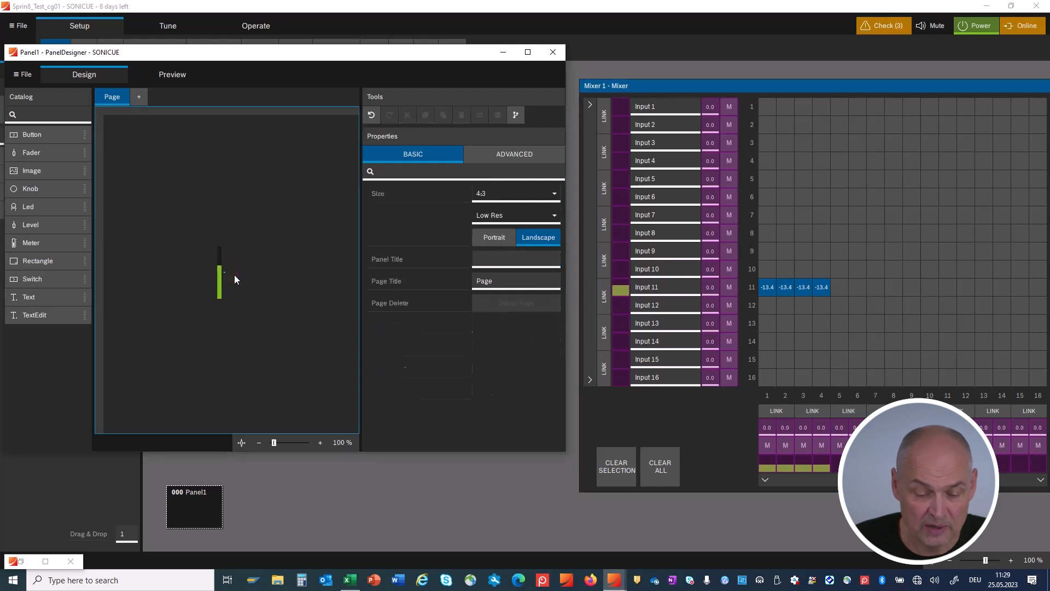
mouse_move(274, 303)
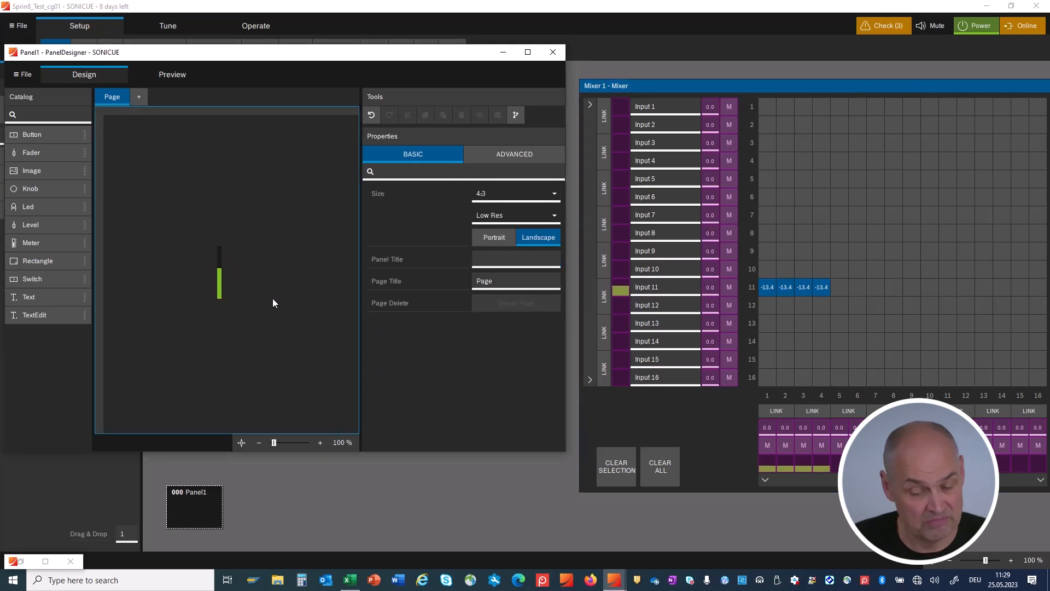
mouse_move(689, 403)
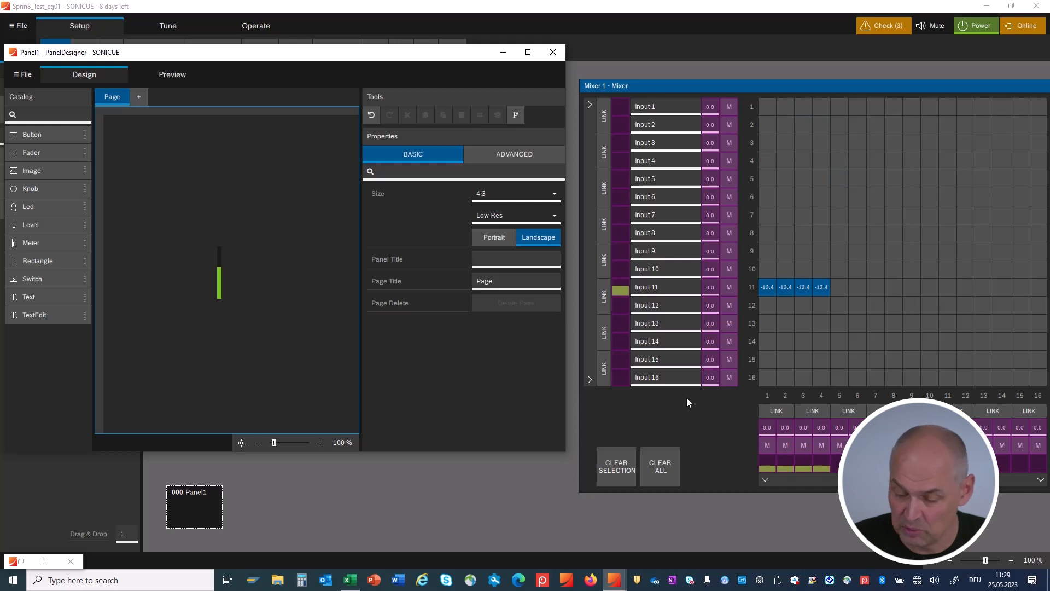
mouse_move(691, 420)
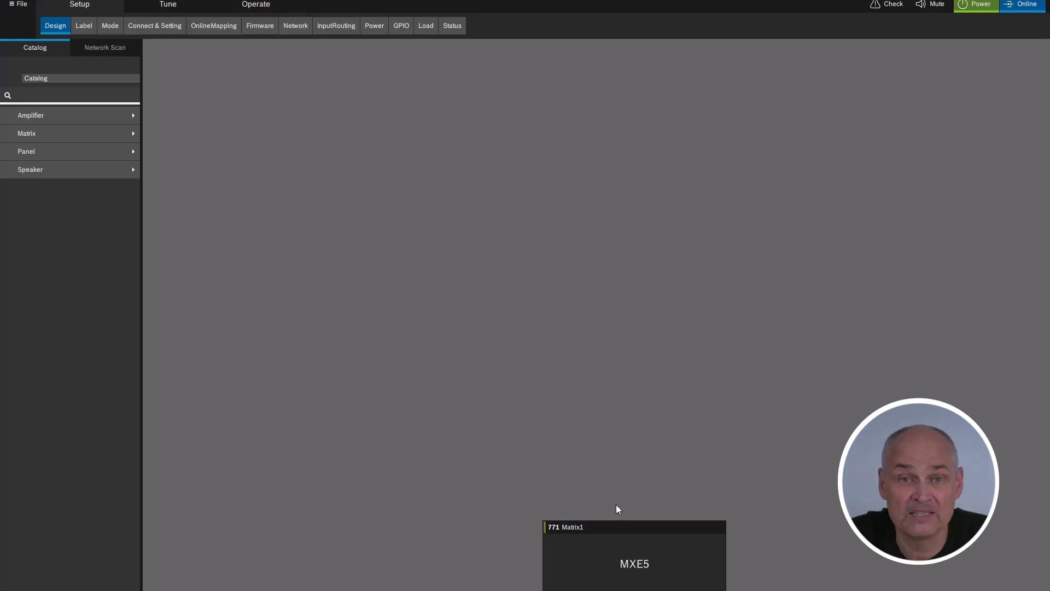
Step: Bring up the Matrix1 device's context menu with its Logic options
right_click(621, 550)
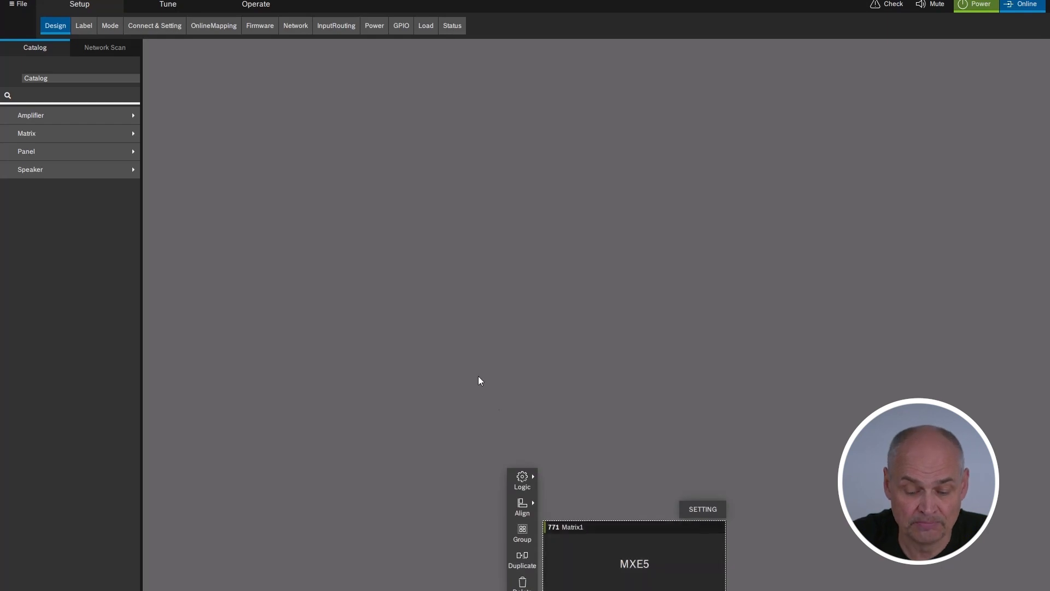
mouse_move(567, 517)
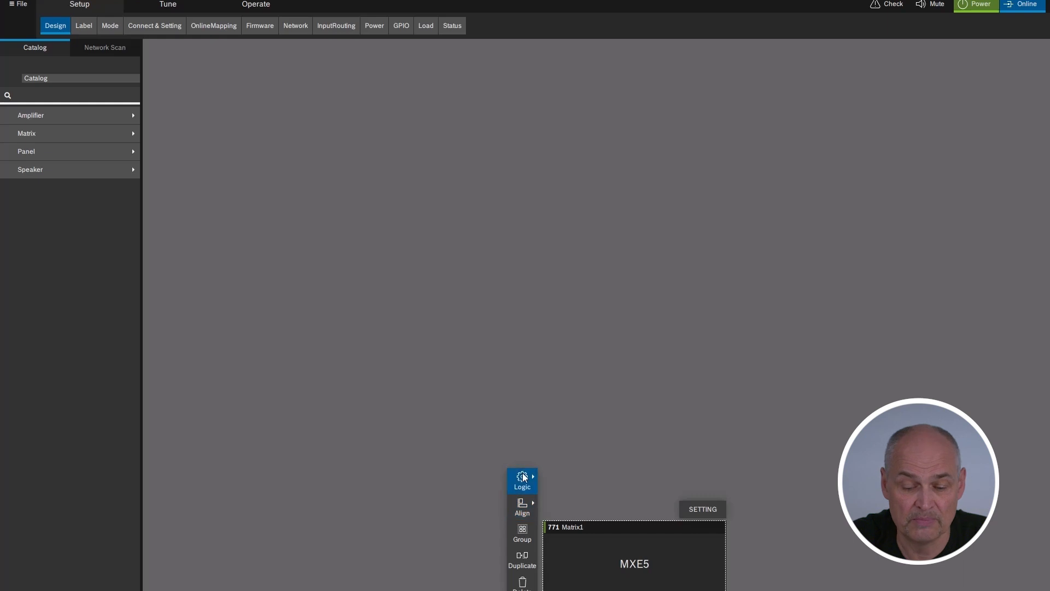
Step: Add an MXE Matrix node to Matrix1's Task Engine workspace
click(523, 481)
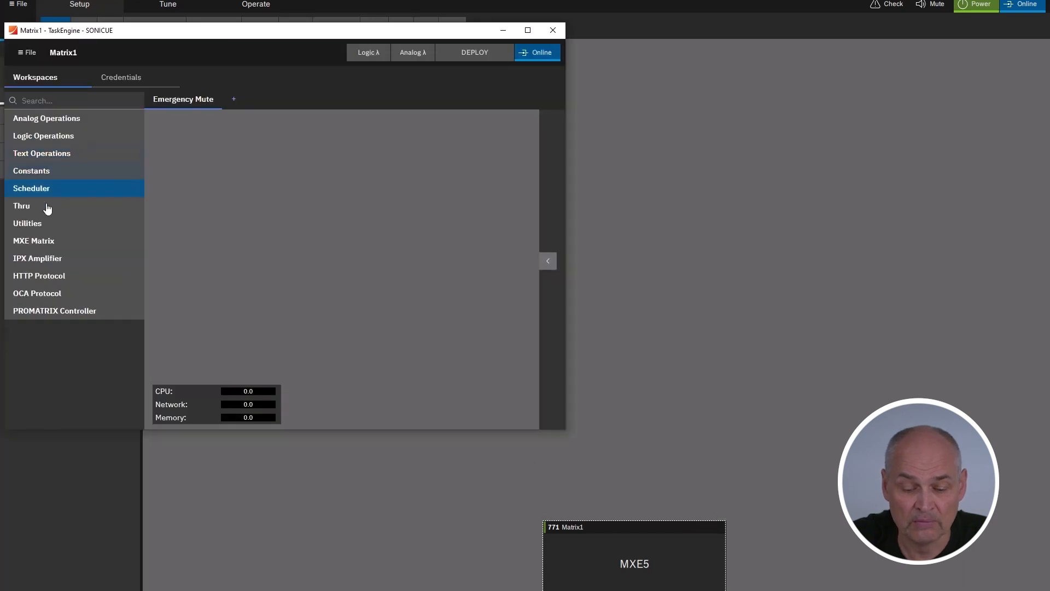
click(33, 241)
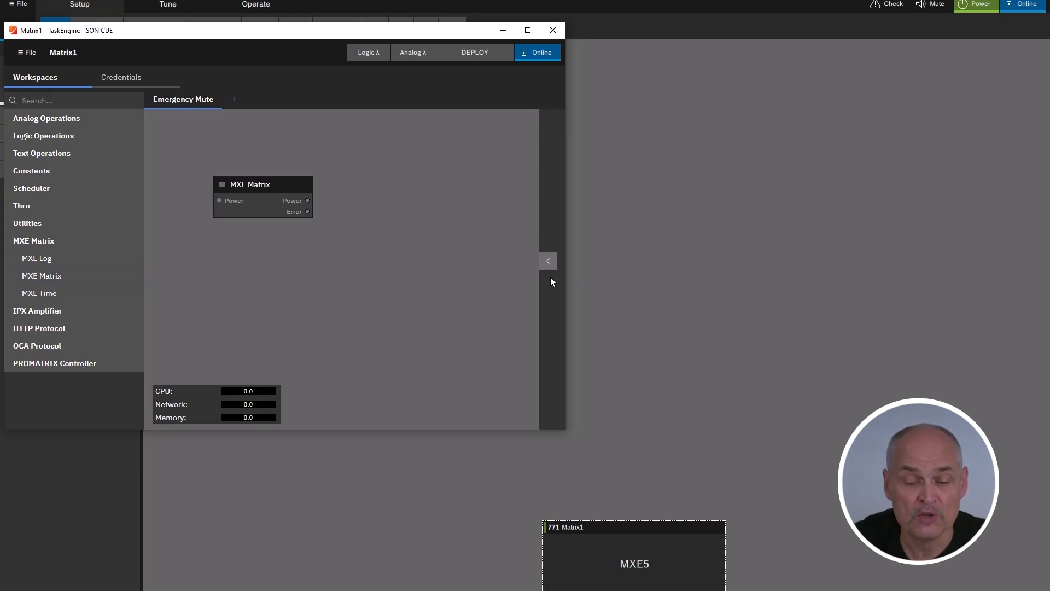
click(547, 261)
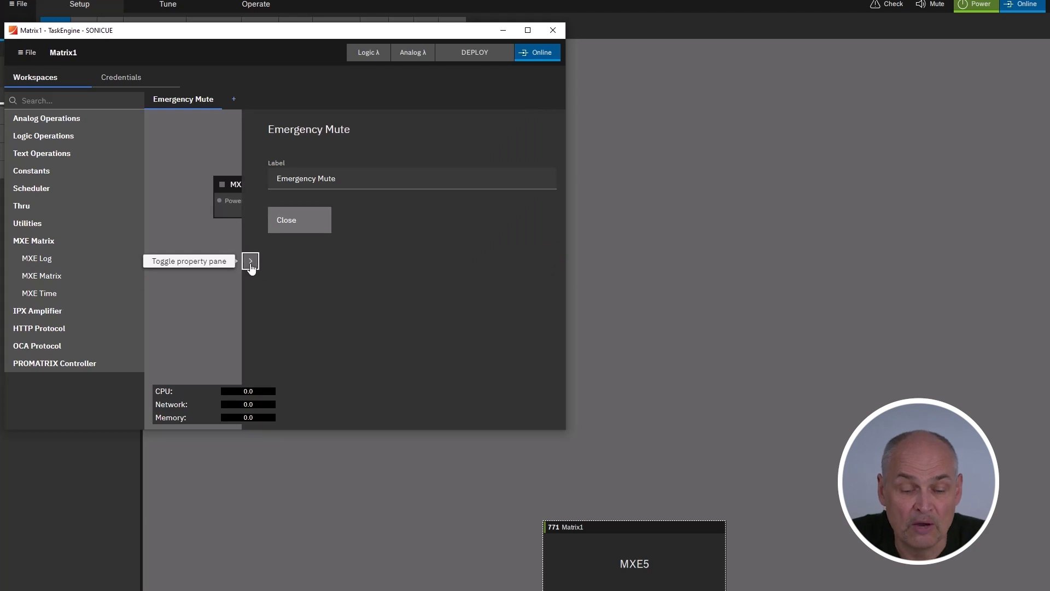
click(250, 261)
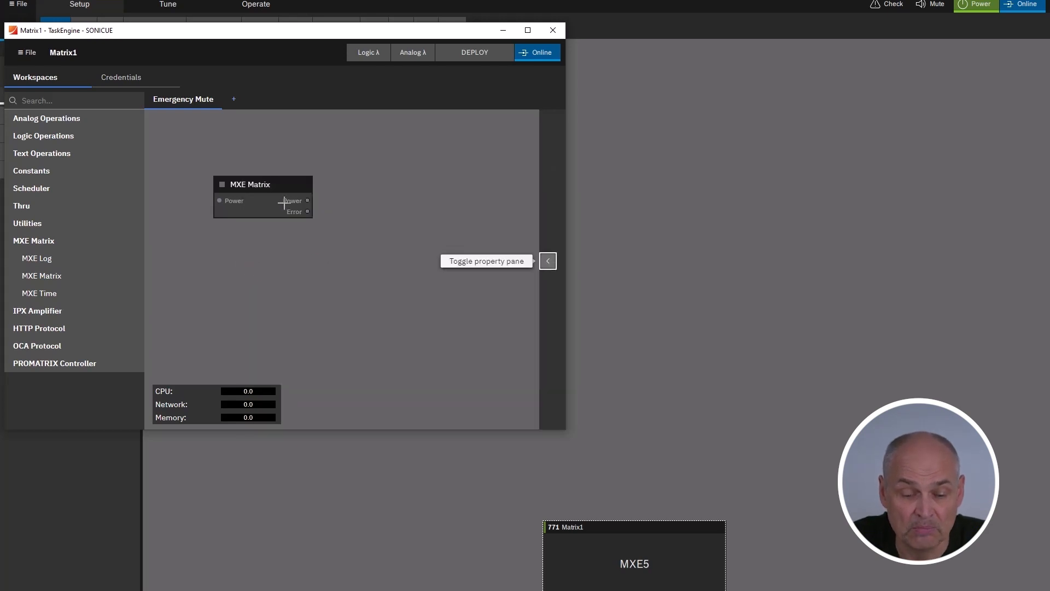
click(547, 260)
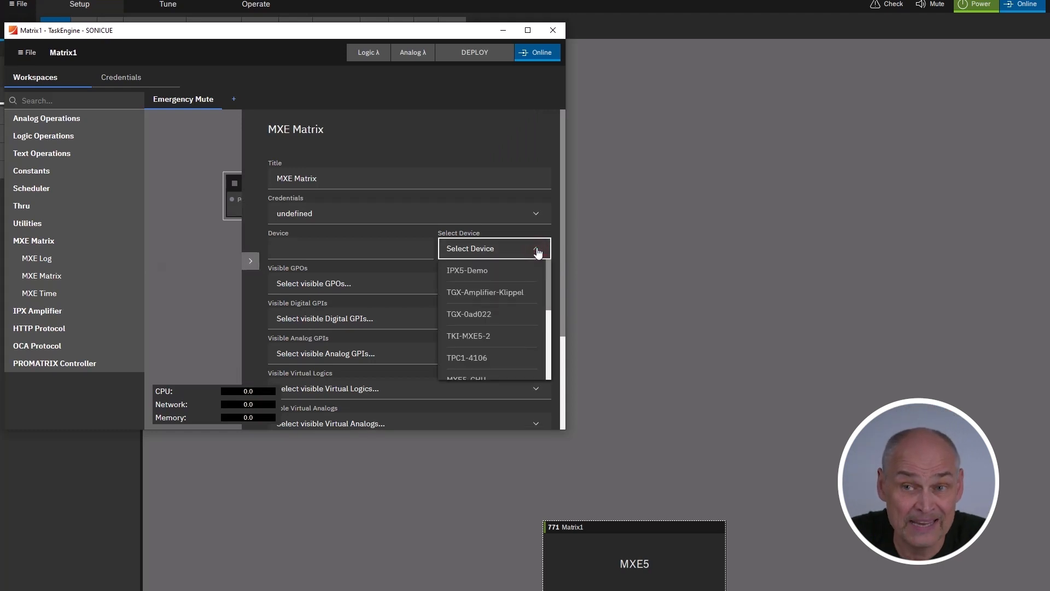
Step: Tie the node to Matrix1 and make Digital GPI 2 visible
scroll(down, 3)
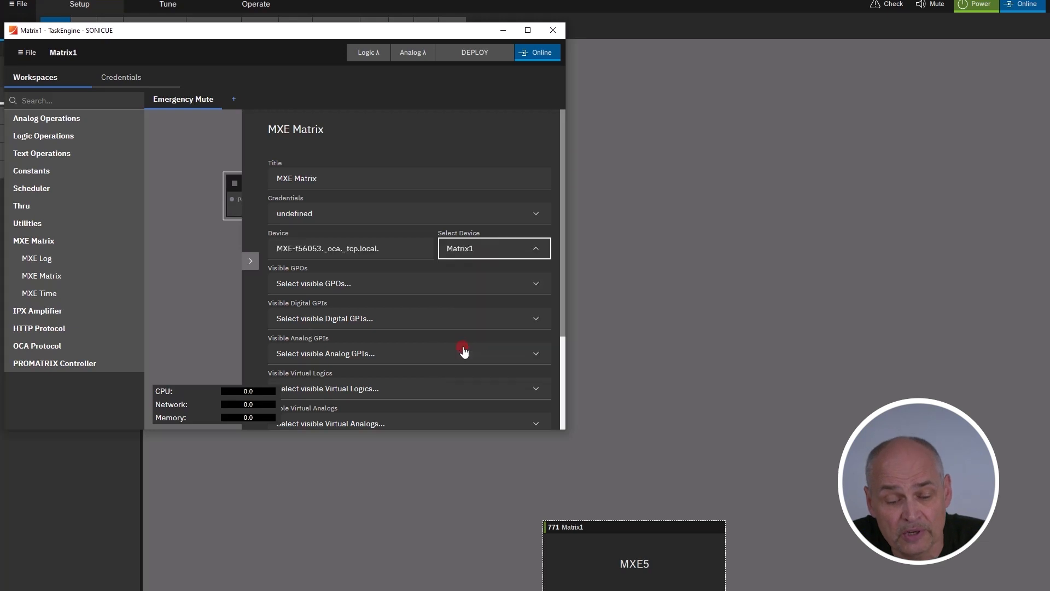
mouse_move(538, 332)
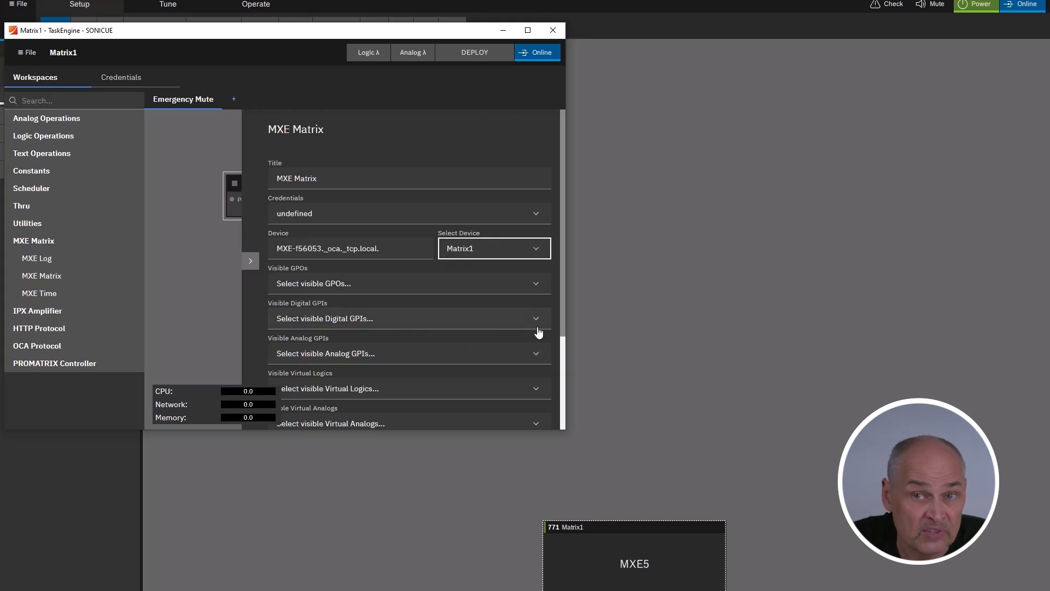
click(409, 318)
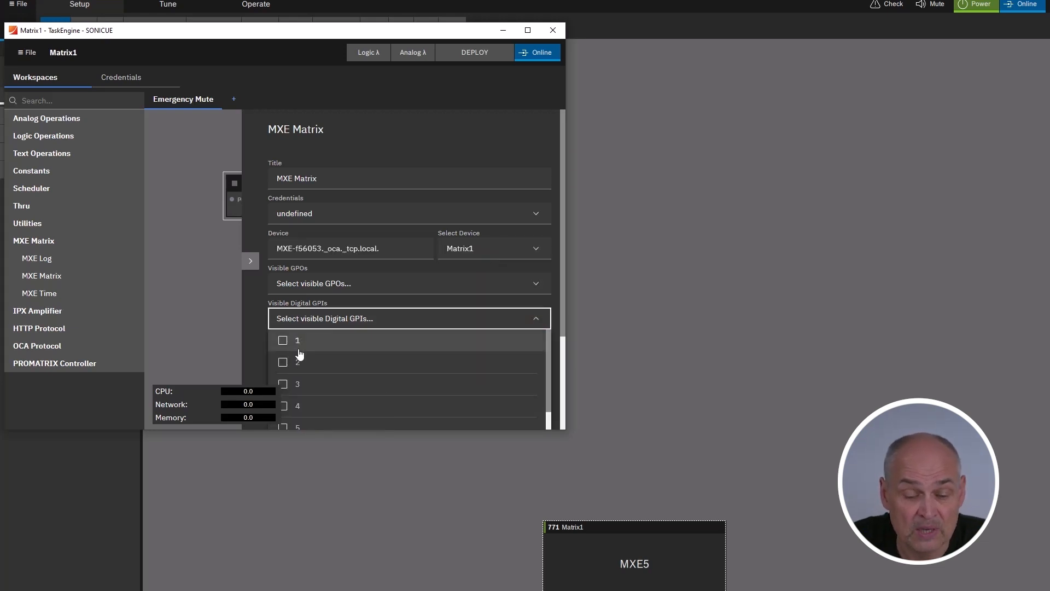
click(282, 363)
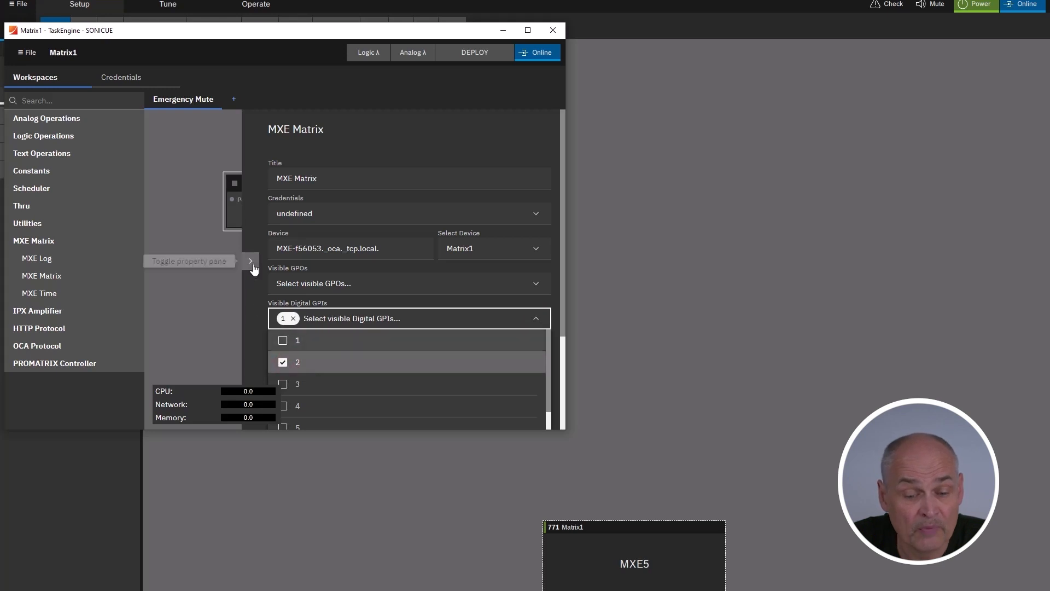
click(249, 261)
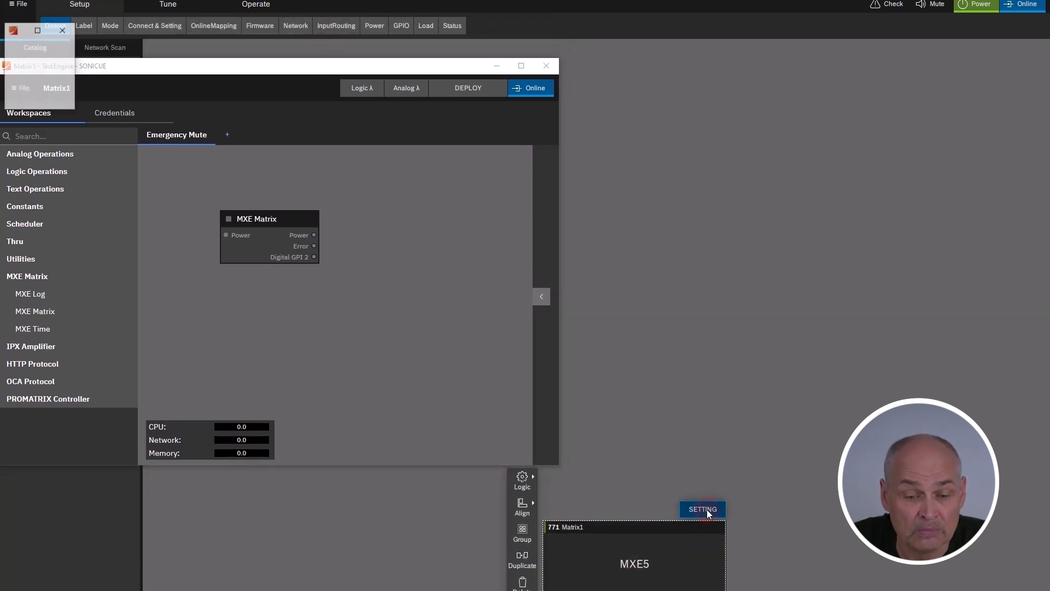
Step: Open Matrix1's DeviceSetting and add a SONICUE Expression node to Emergency Mute
click(702, 509)
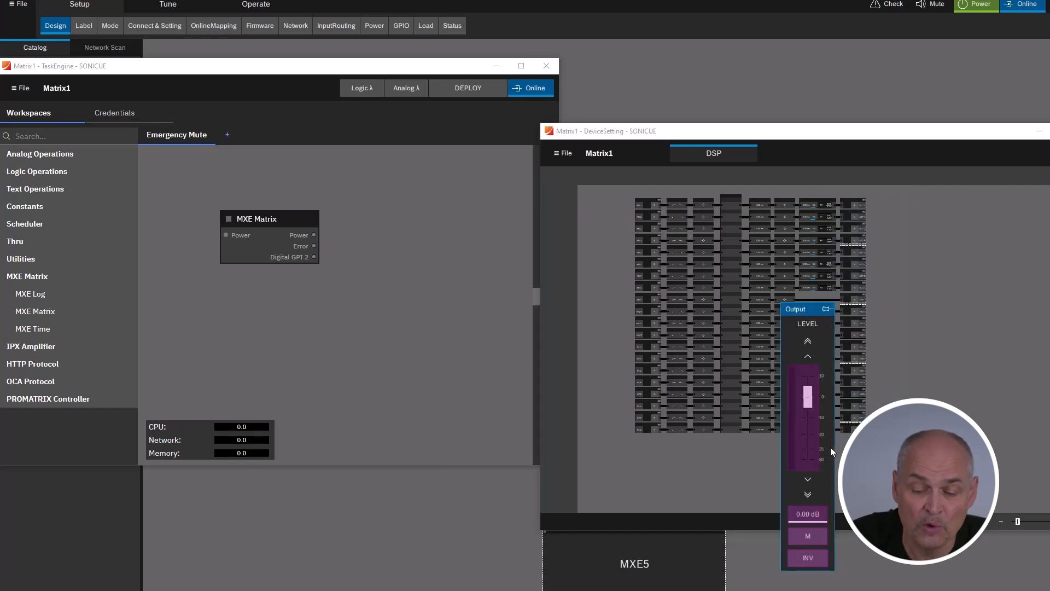
click(807, 536)
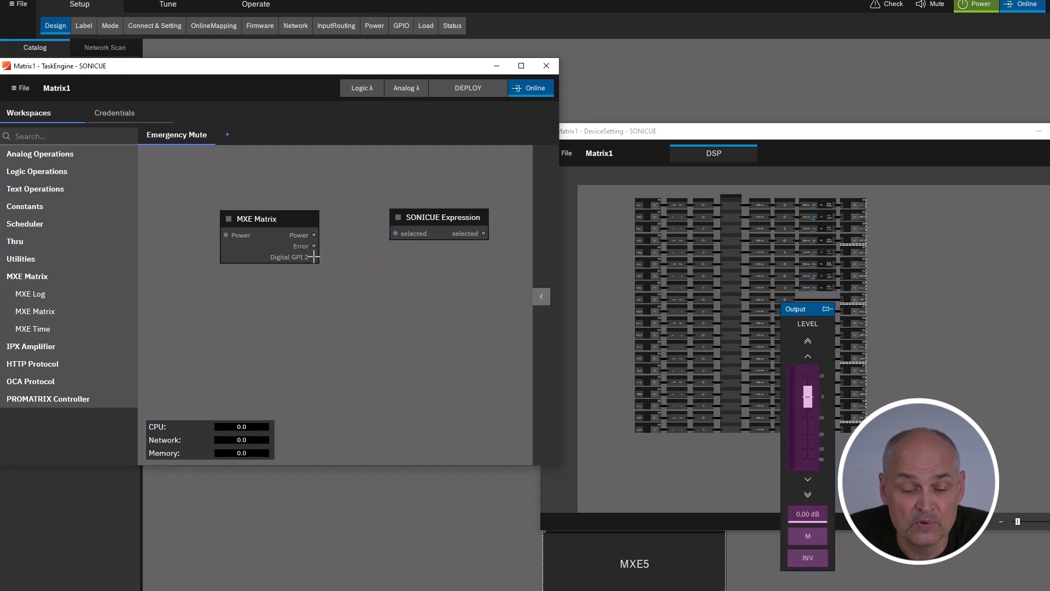
Step: Wire Digital GPI 2 into the Expression, deploy the logic and view Matrix1's status flags
drag(315, 256, 394, 233)
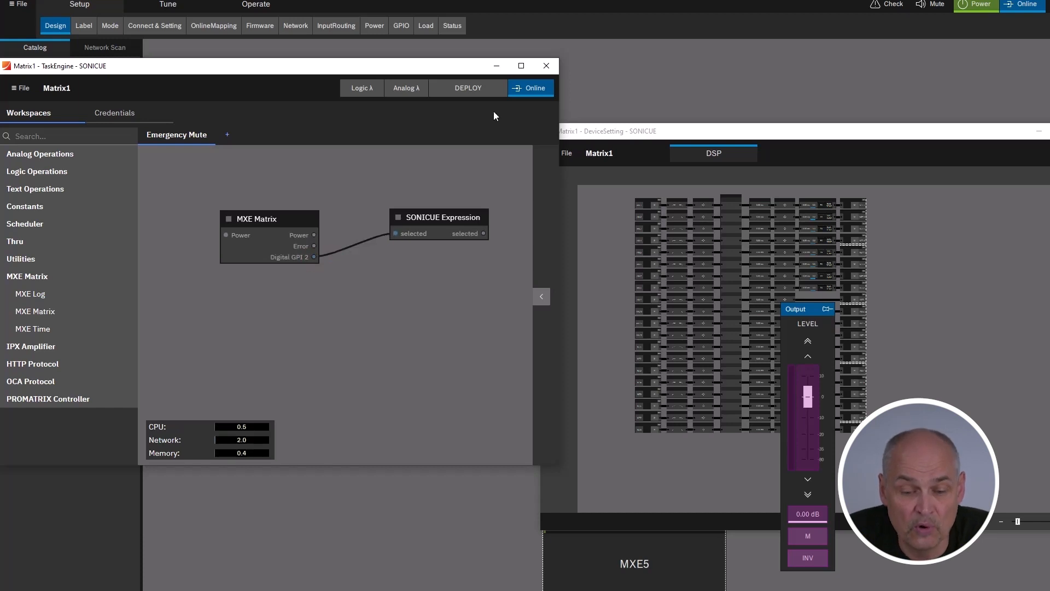
click(468, 88)
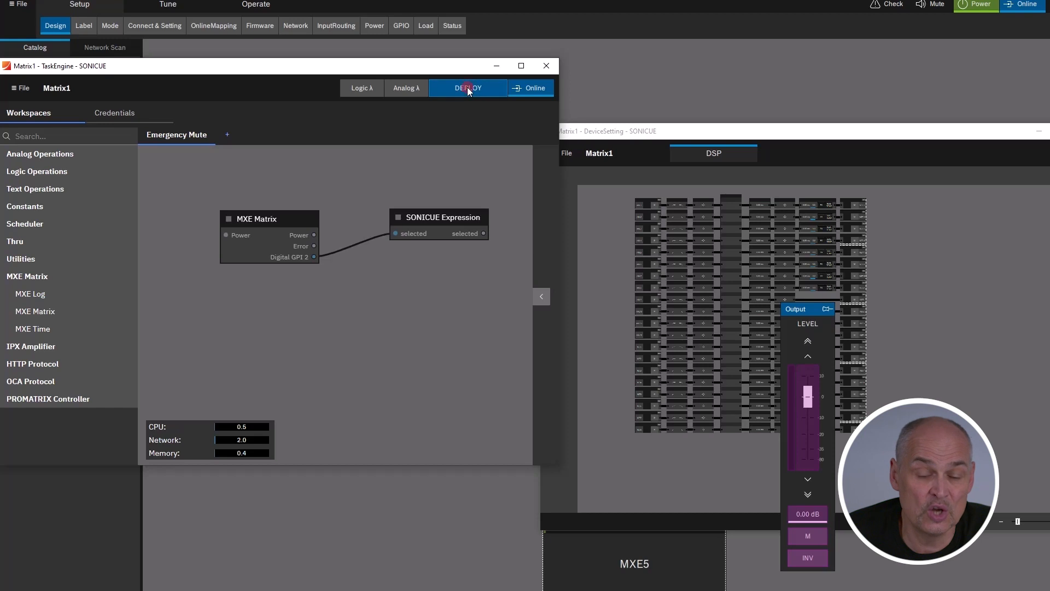
click(468, 87)
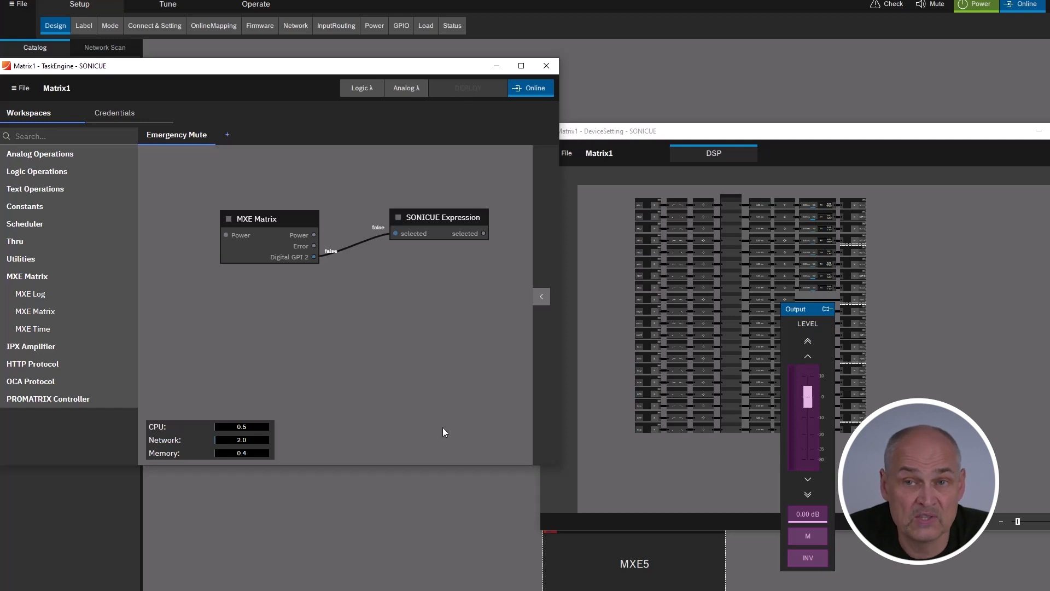
mouse_move(461, 20)
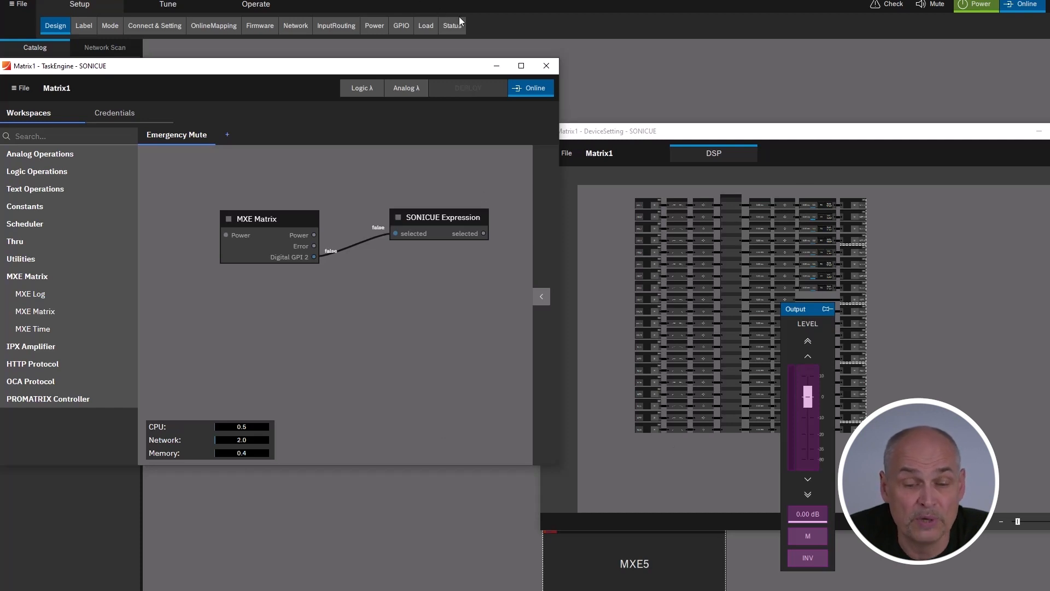
click(453, 25)
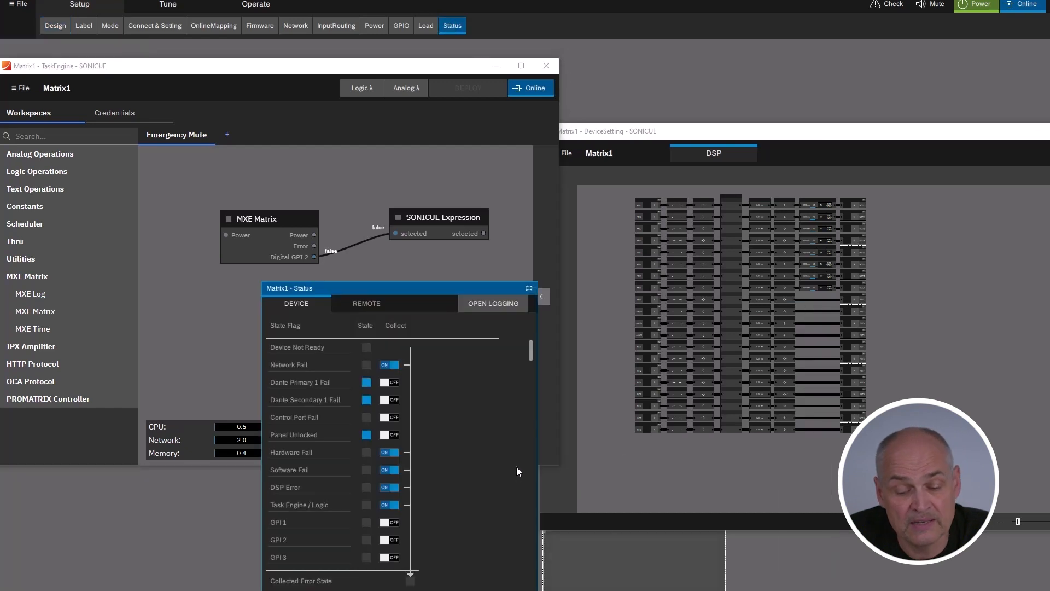
scroll(down, 3)
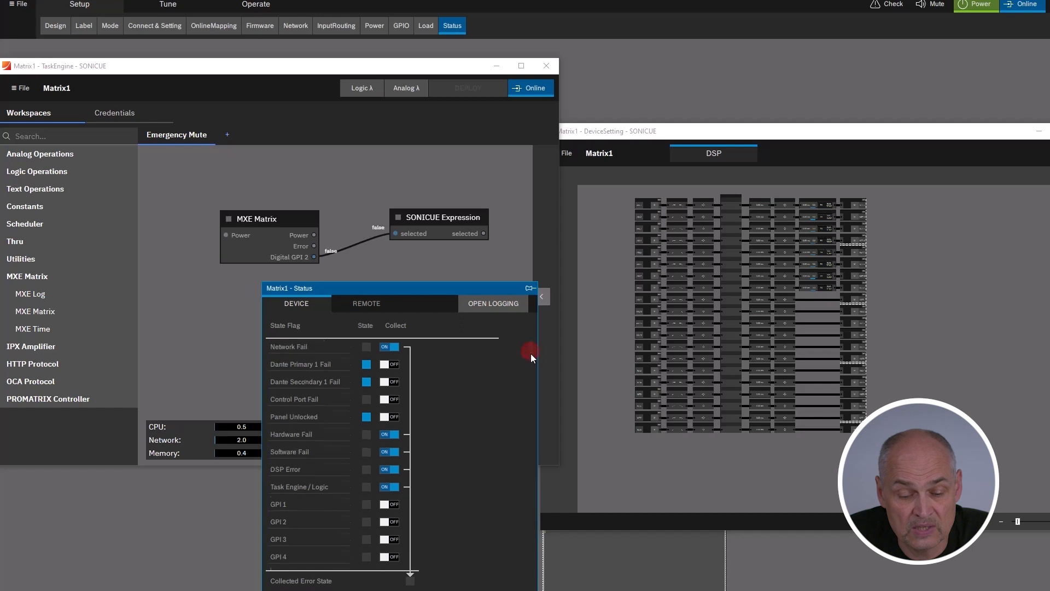
scroll(down, 3)
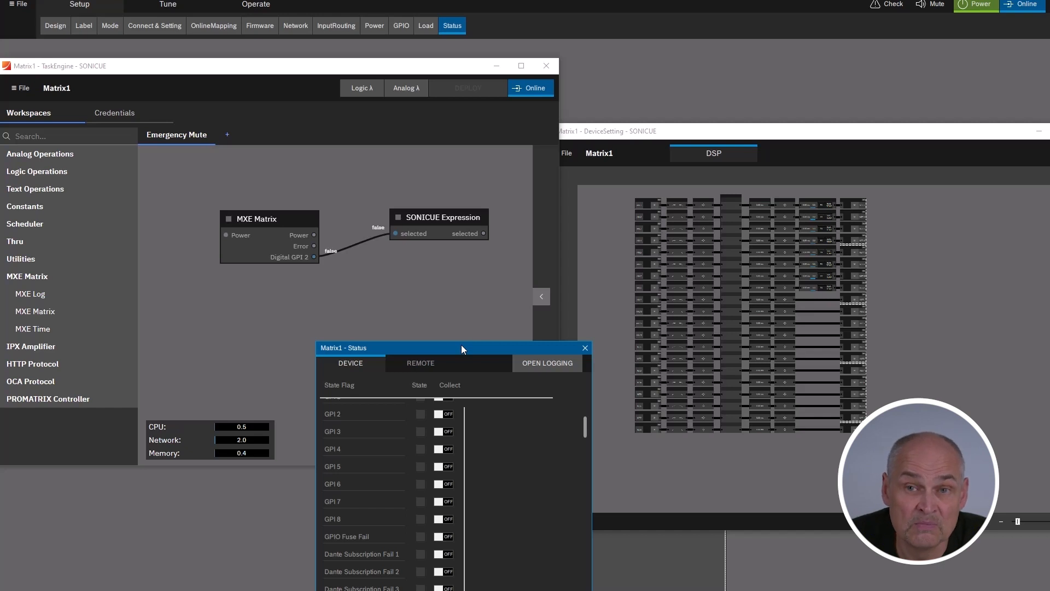
click(585, 348)
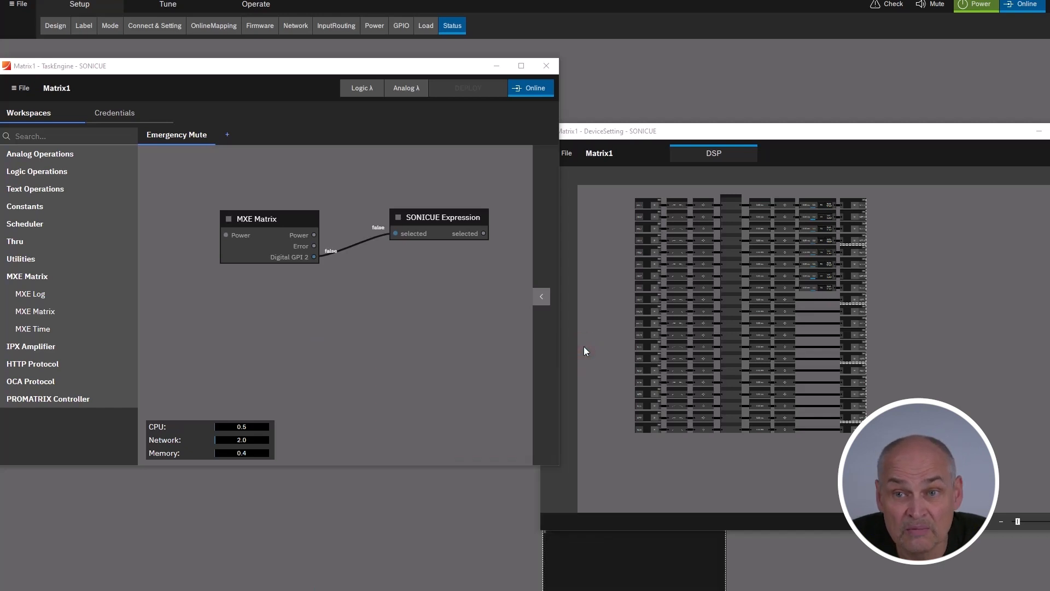